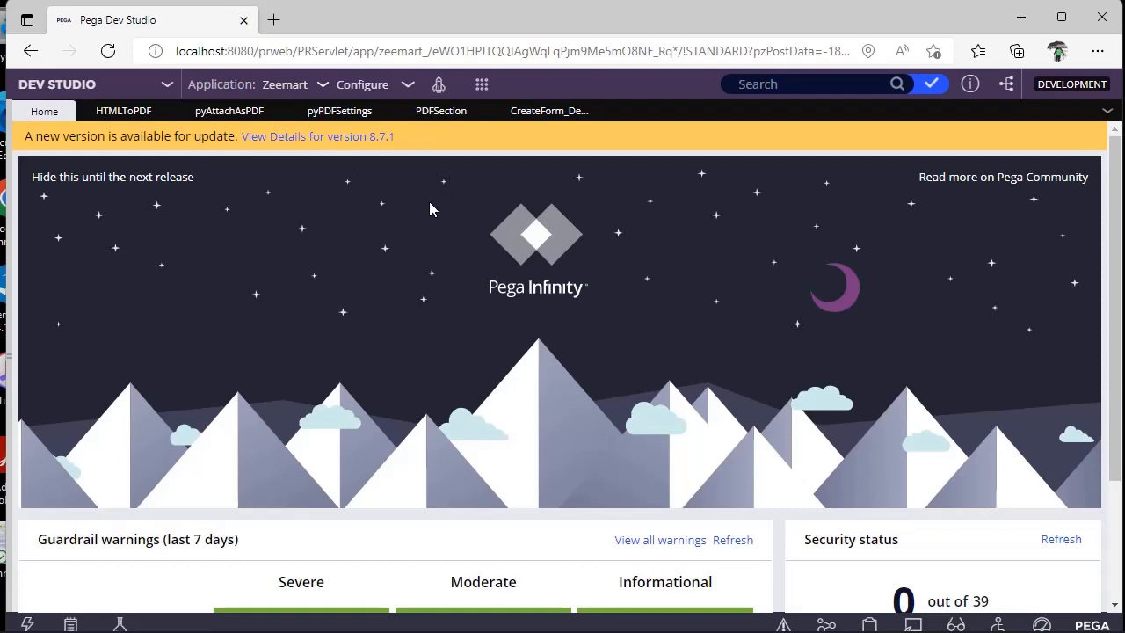
mouse_move(545, 111)
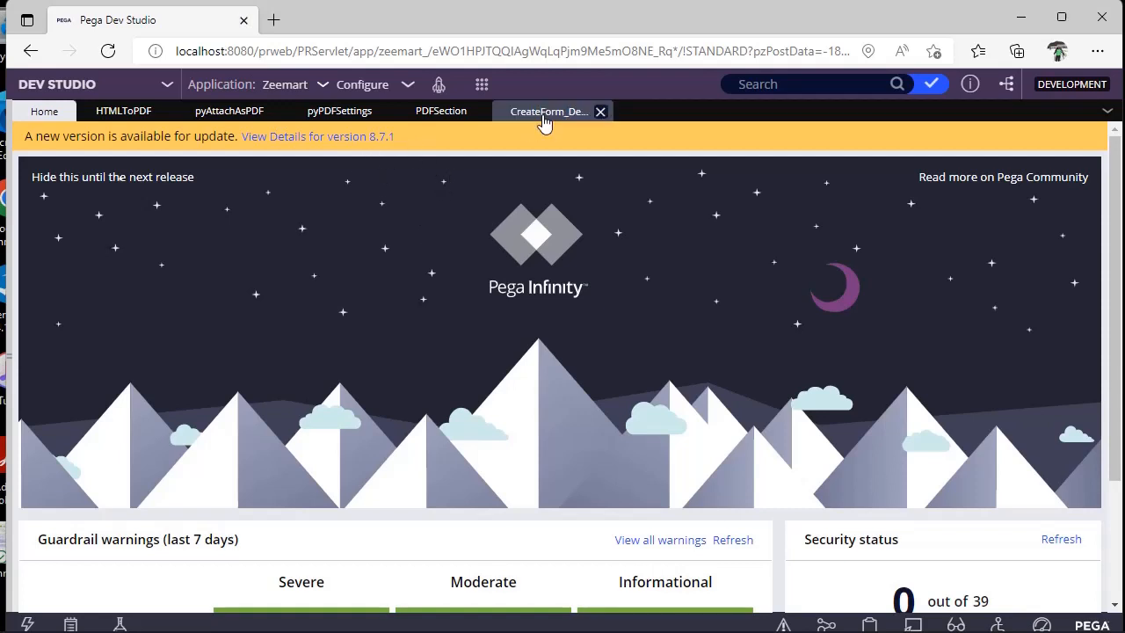
Step: Check out the CreateForm_Default flow and browse the add-shape list to Automations > Create PDF
left_click(549, 110)
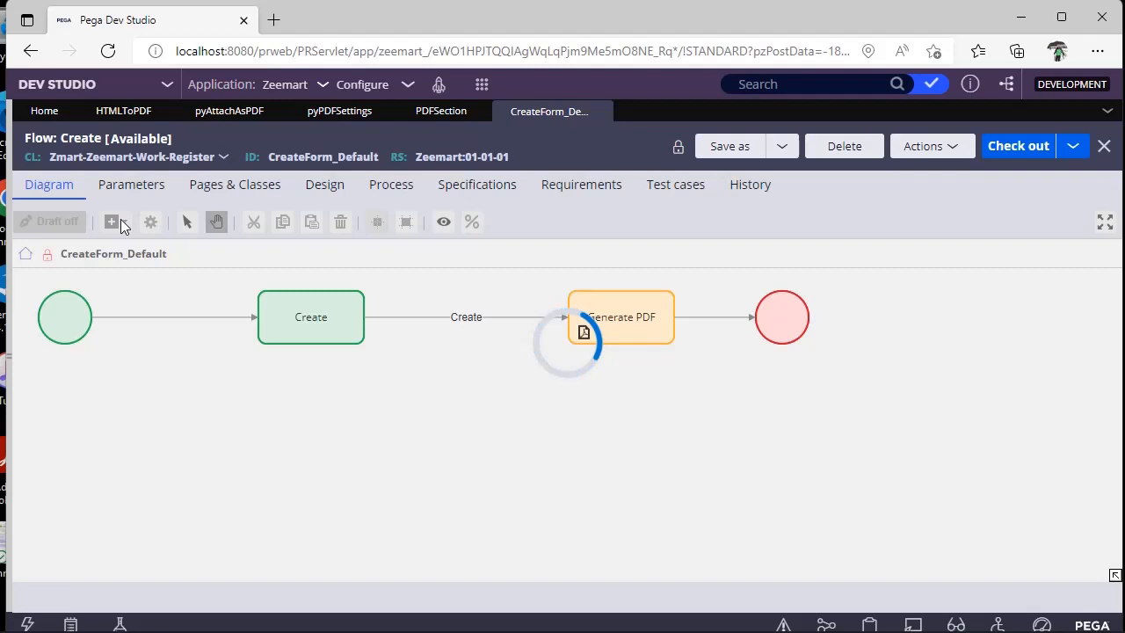
left_click(1016, 145)
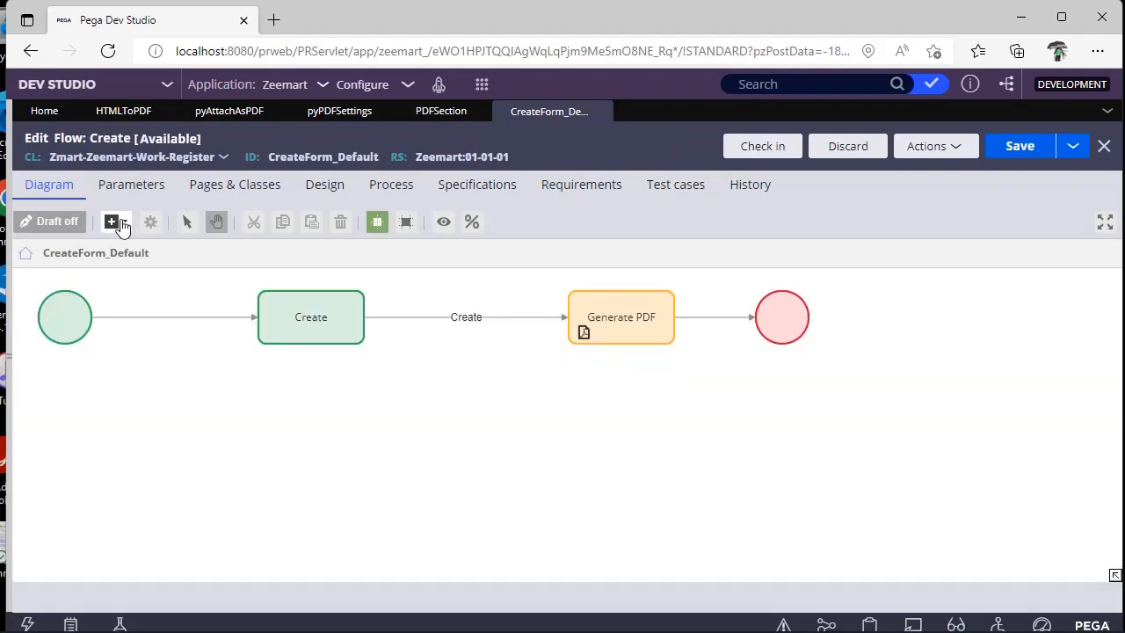
left_click(116, 221)
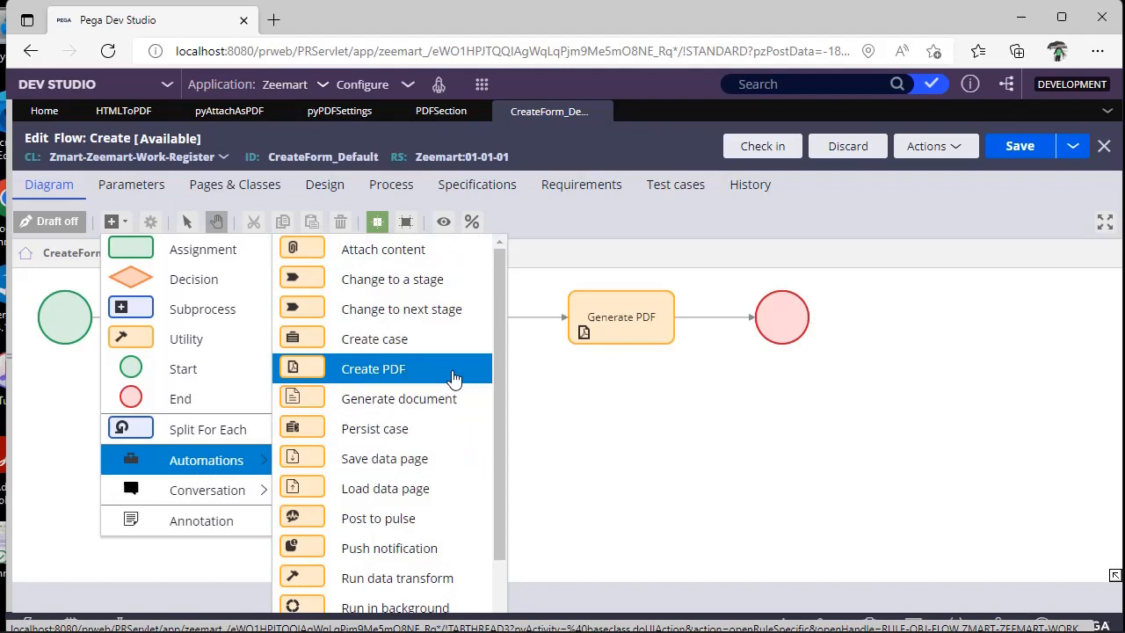
left_click(372, 369)
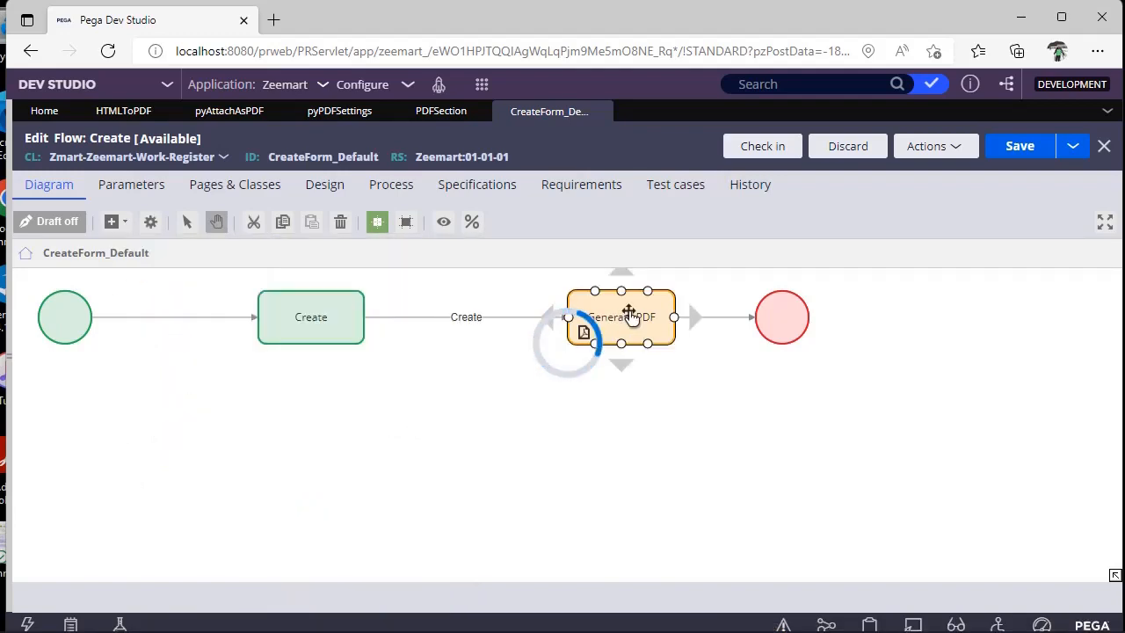
double_click(620, 316)
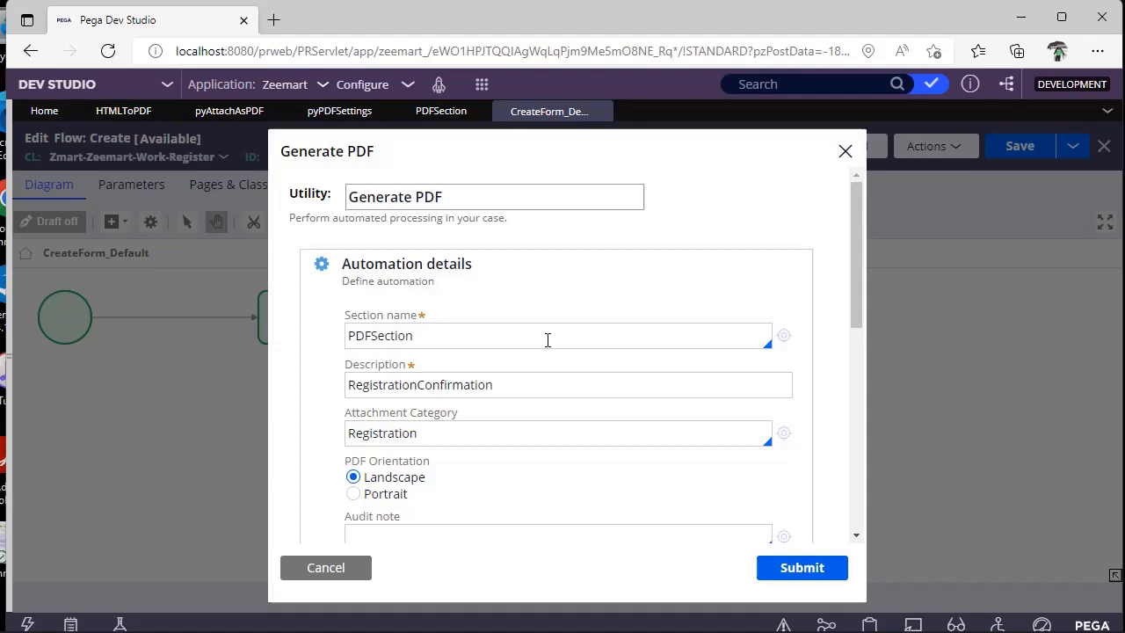
left_click(568, 384)
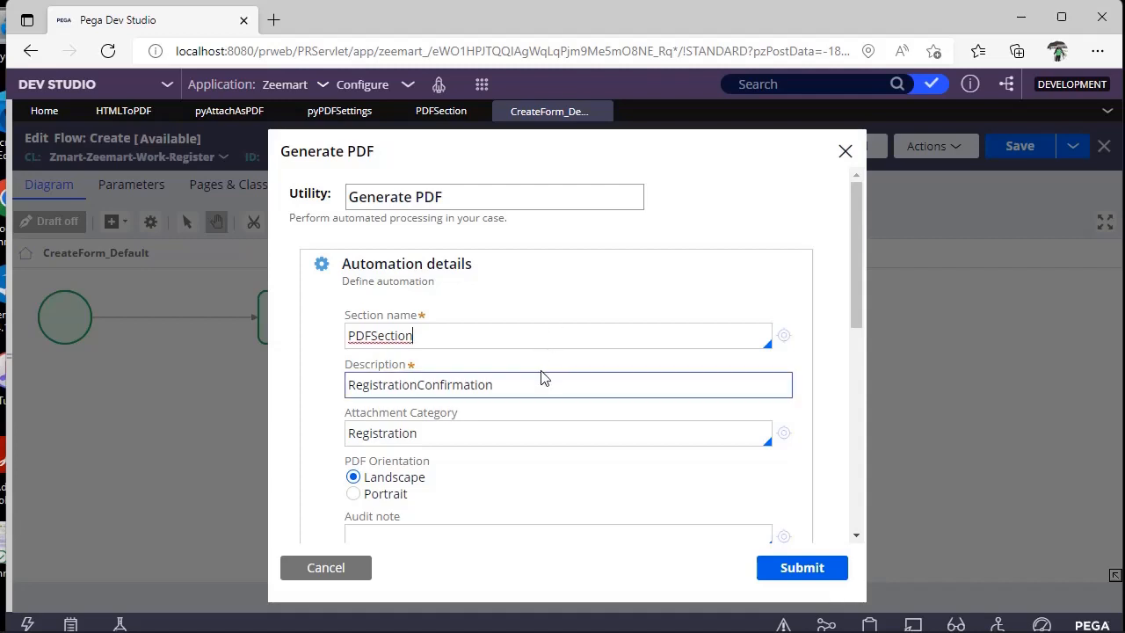
left_click(566, 383)
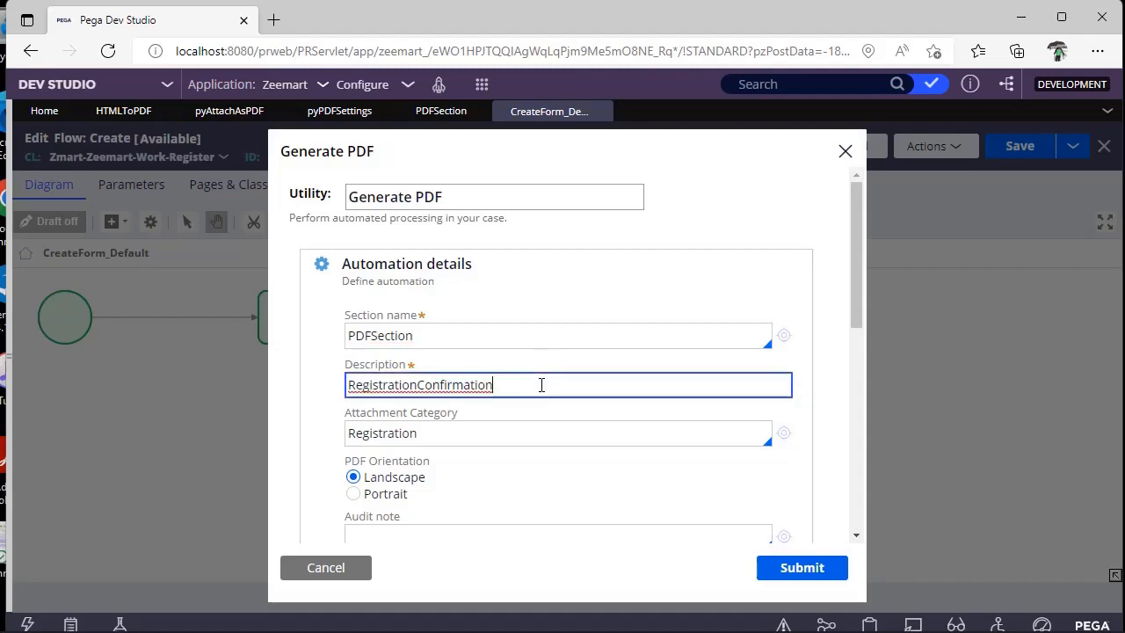
mouse_move(872, 334)
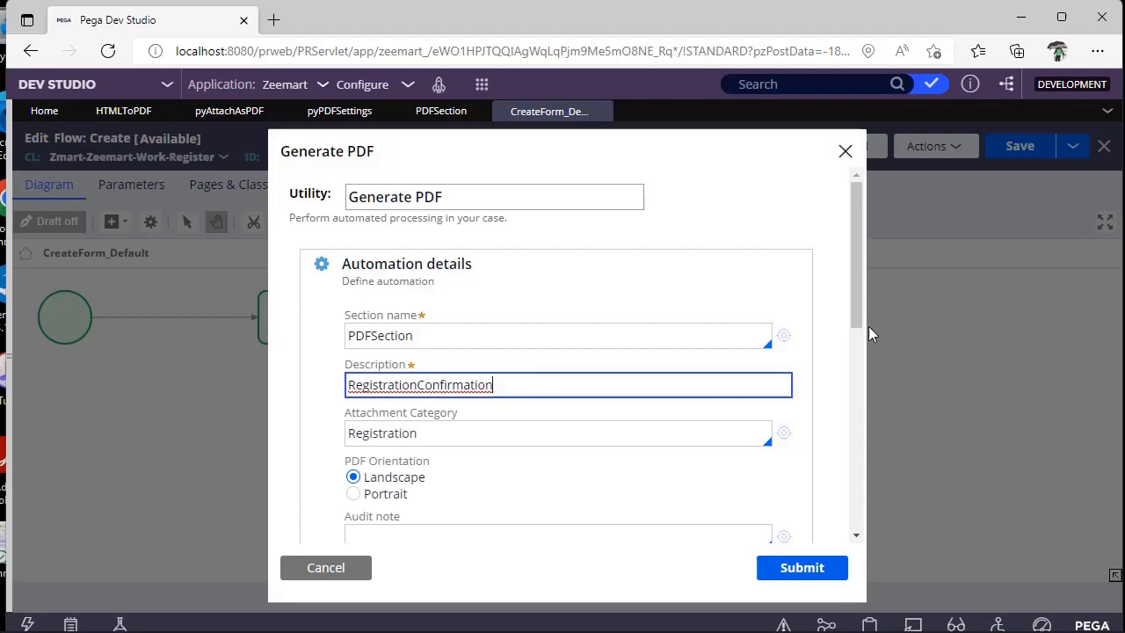
scroll("down", 3)
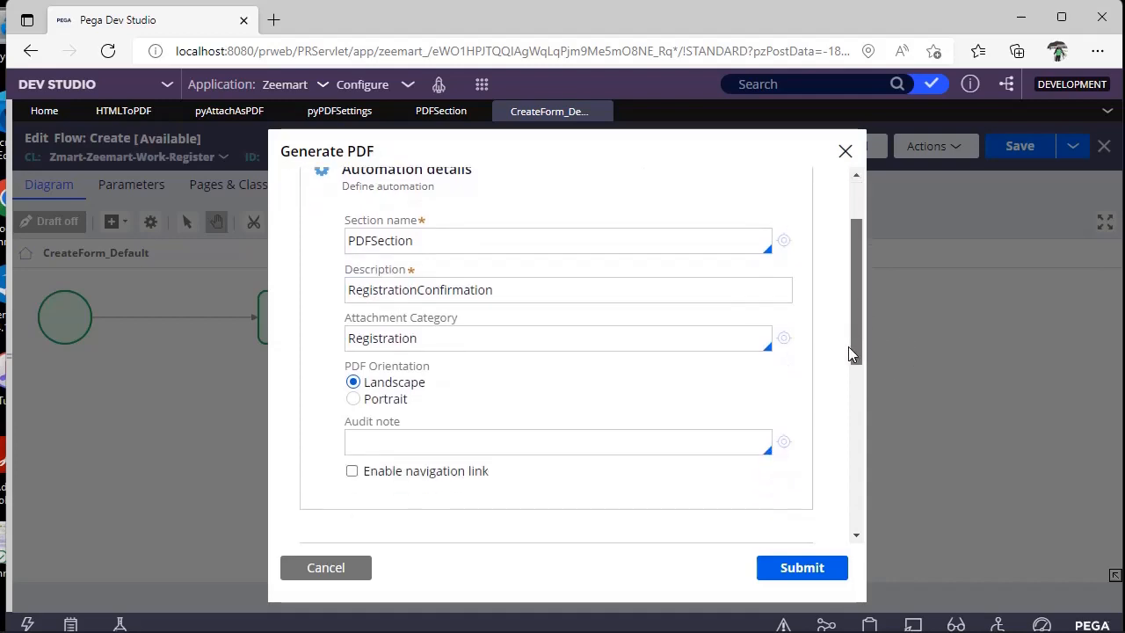
scroll("down", 3)
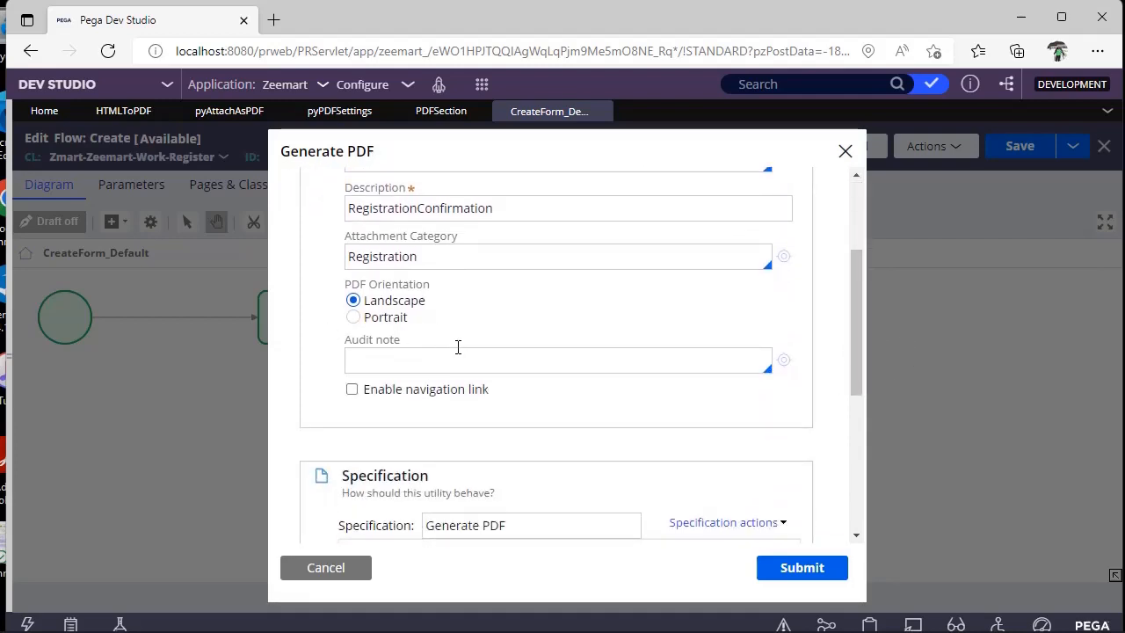
scroll("down", 3)
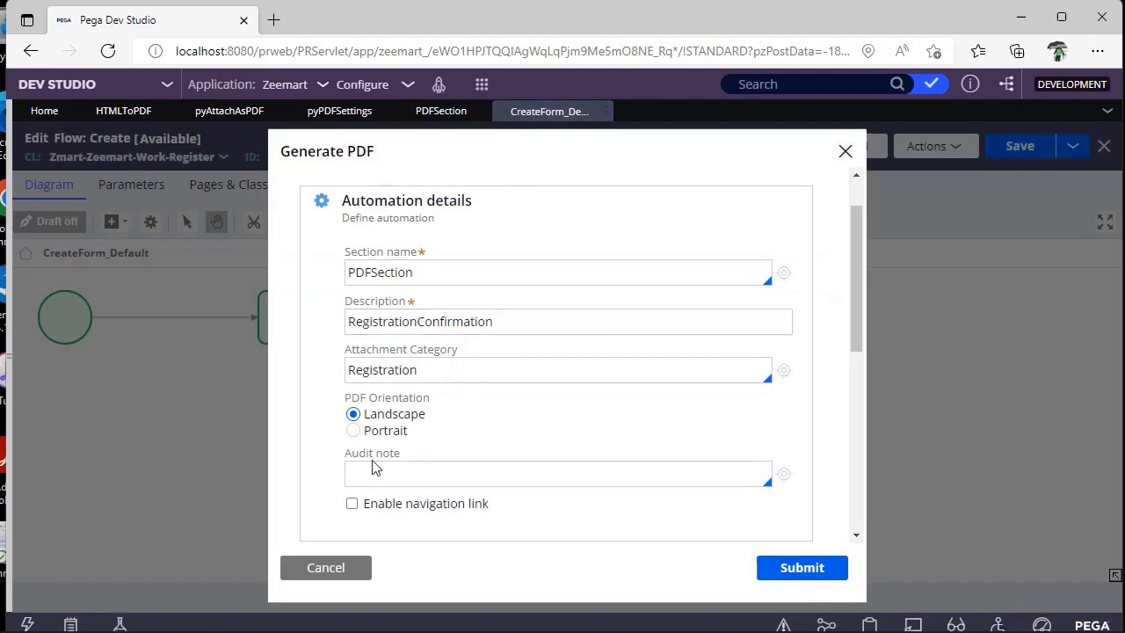
left_click(466, 270)
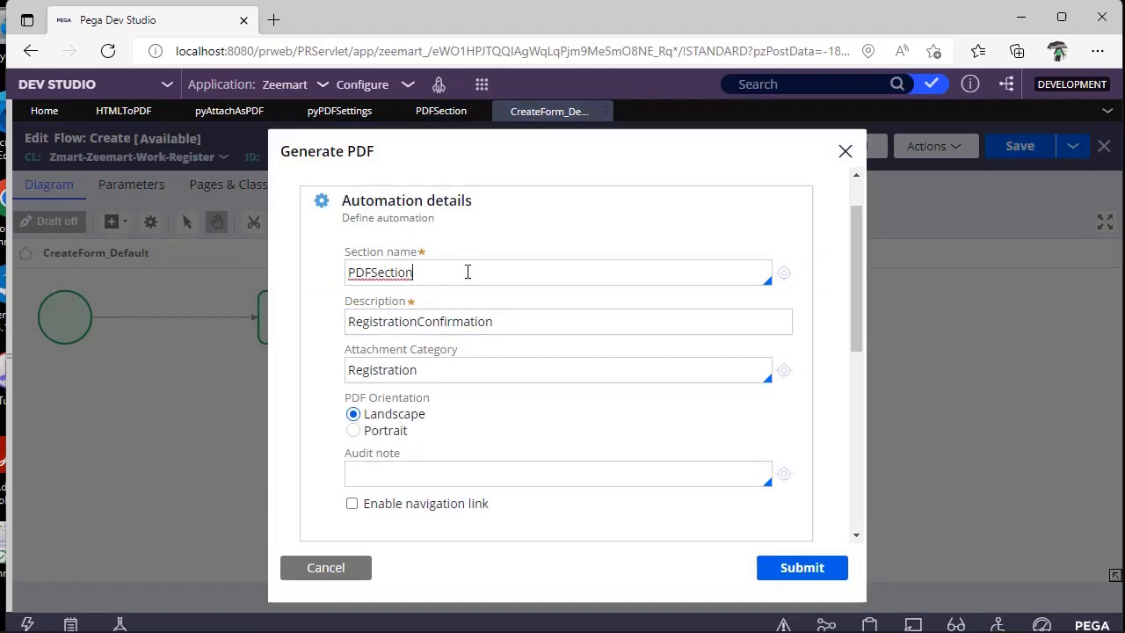
mouse_move(425, 424)
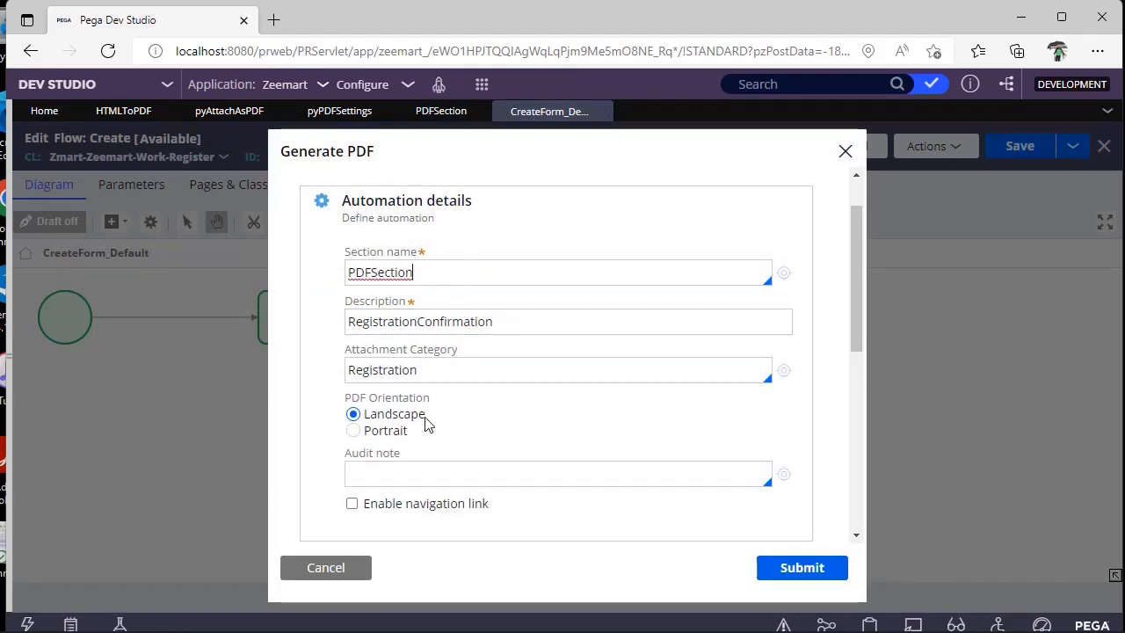
left_click(801, 566)
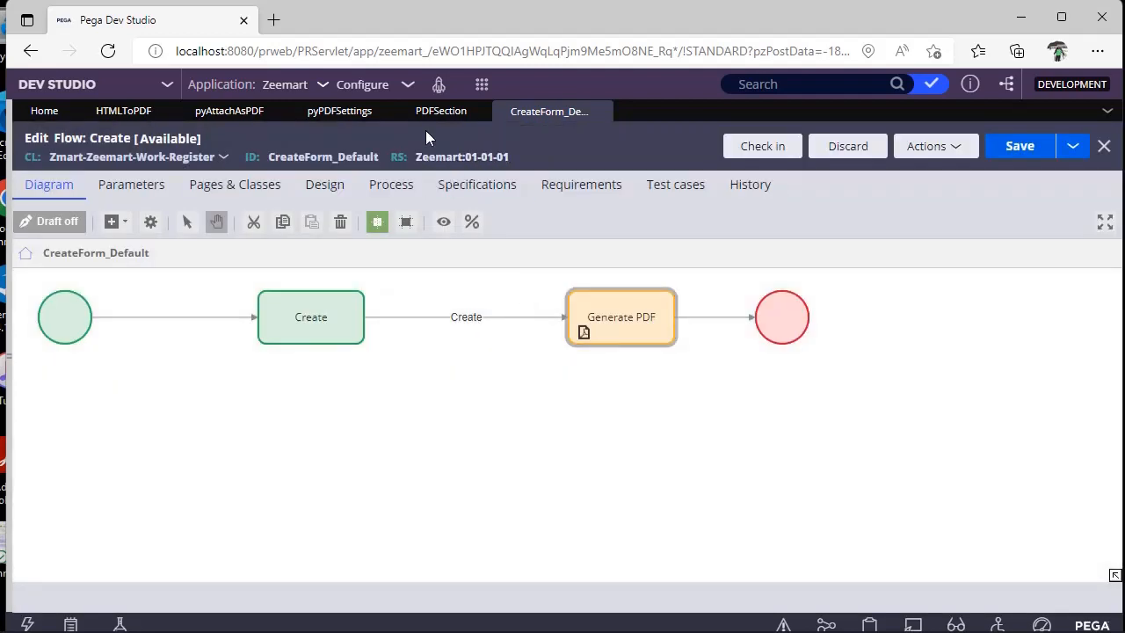
Step: Launch the Case Worker portal and create a new Register case (R-4001)
left_click(440, 85)
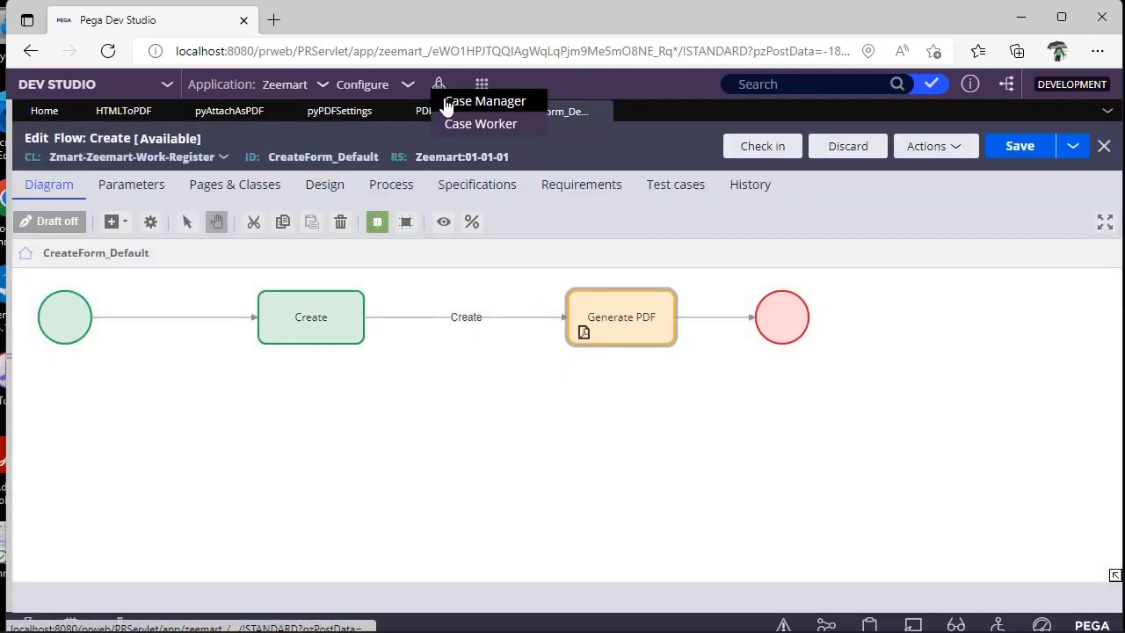
left_click(482, 123)
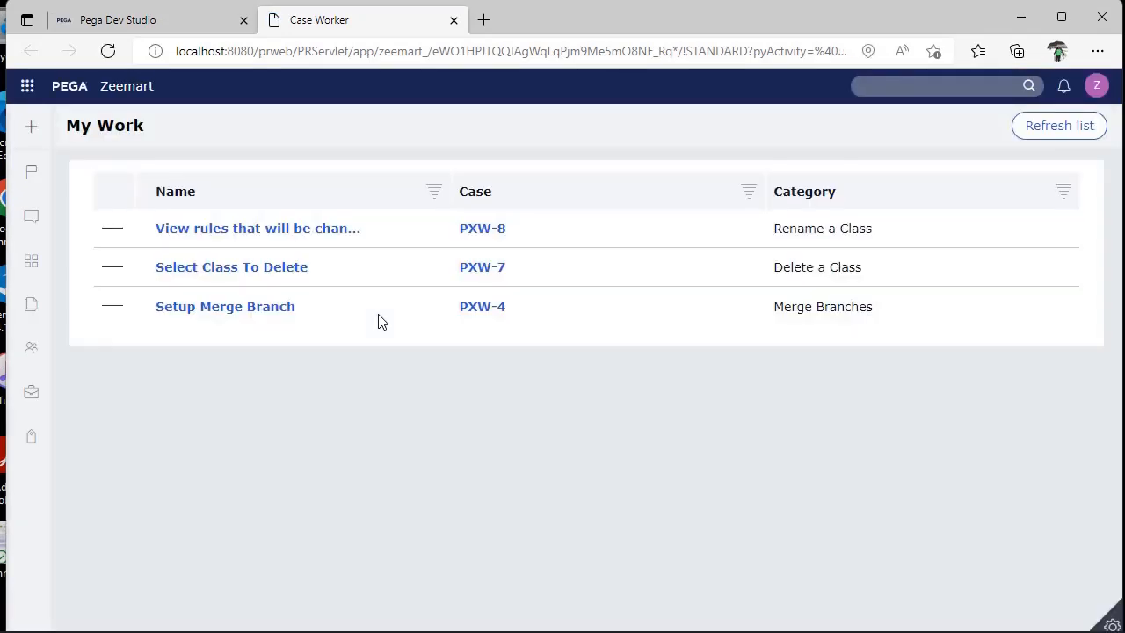
left_click(31, 127)
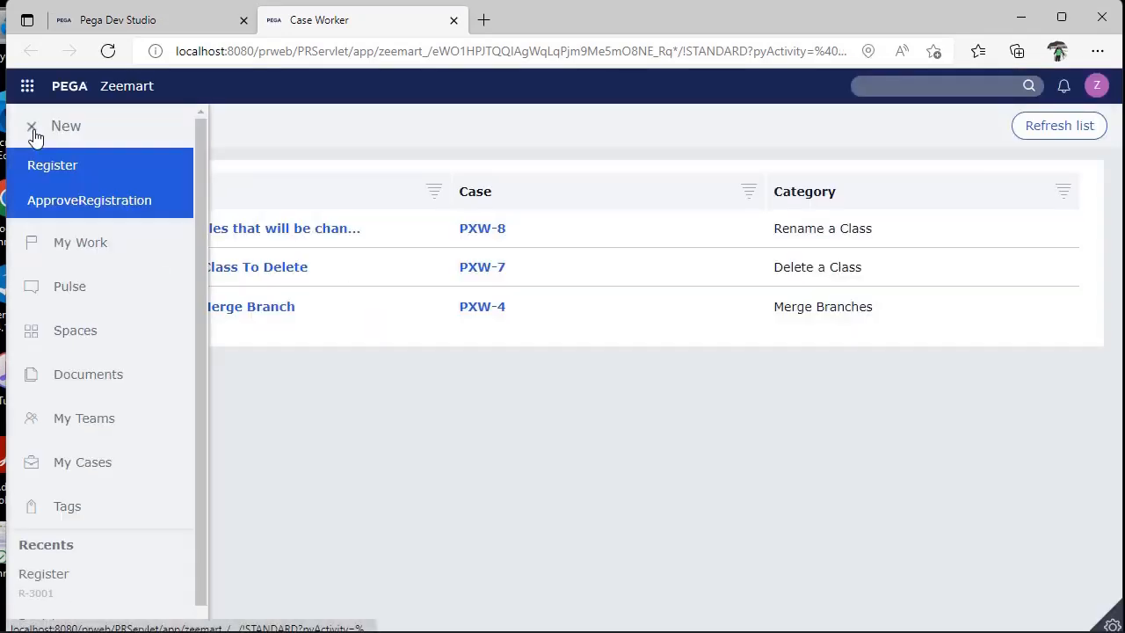
left_click(31, 126)
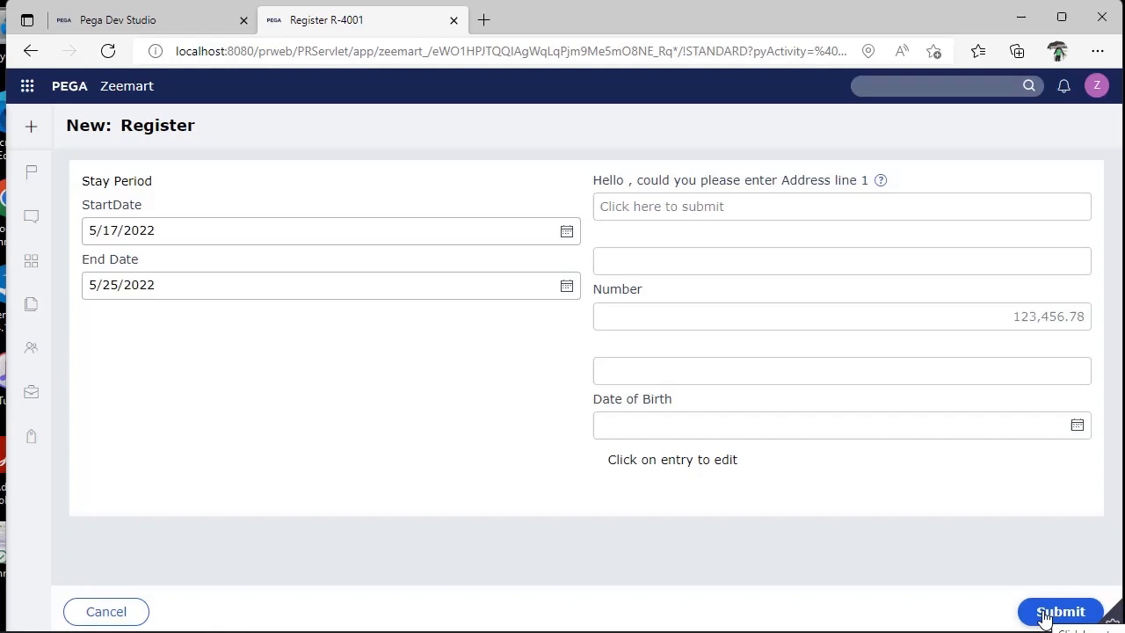
Step: Submit Register case R-4001 so RegistrationConfirmation.pdf appears in Recent content, then return to Dev Studio
left_click(1062, 611)
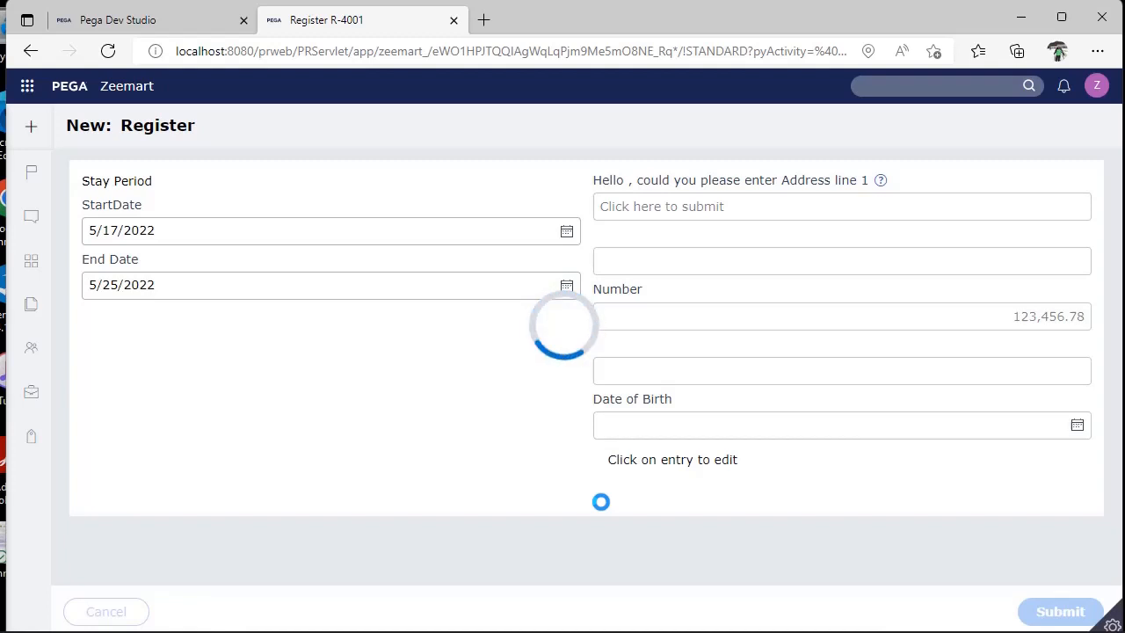
left_click(1060, 611)
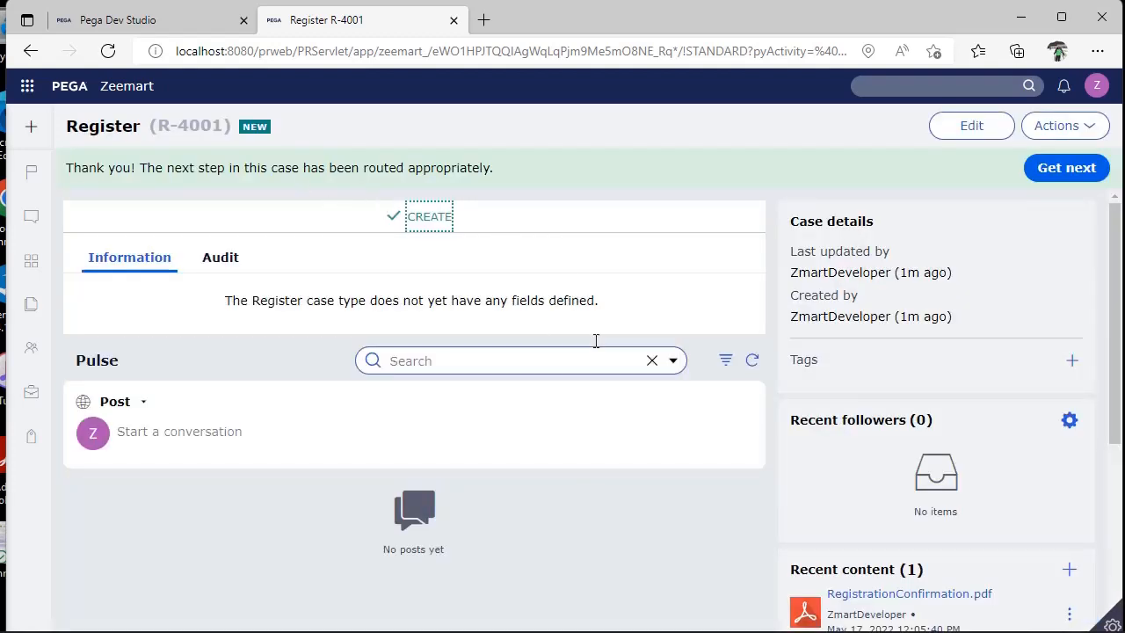
scroll("down", 3)
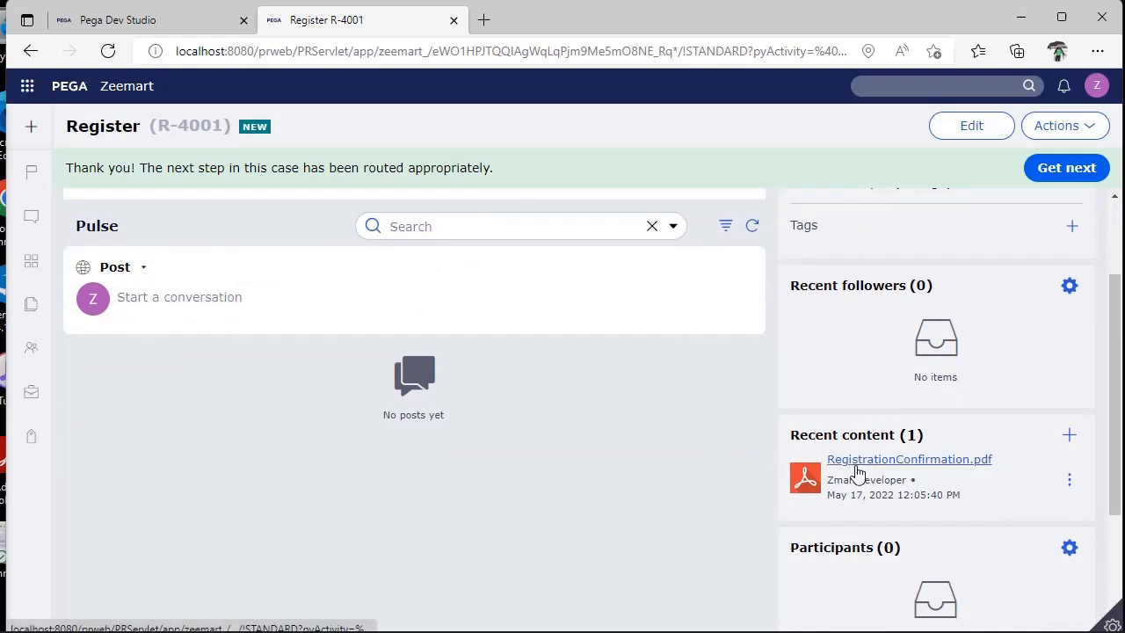
mouse_move(909, 458)
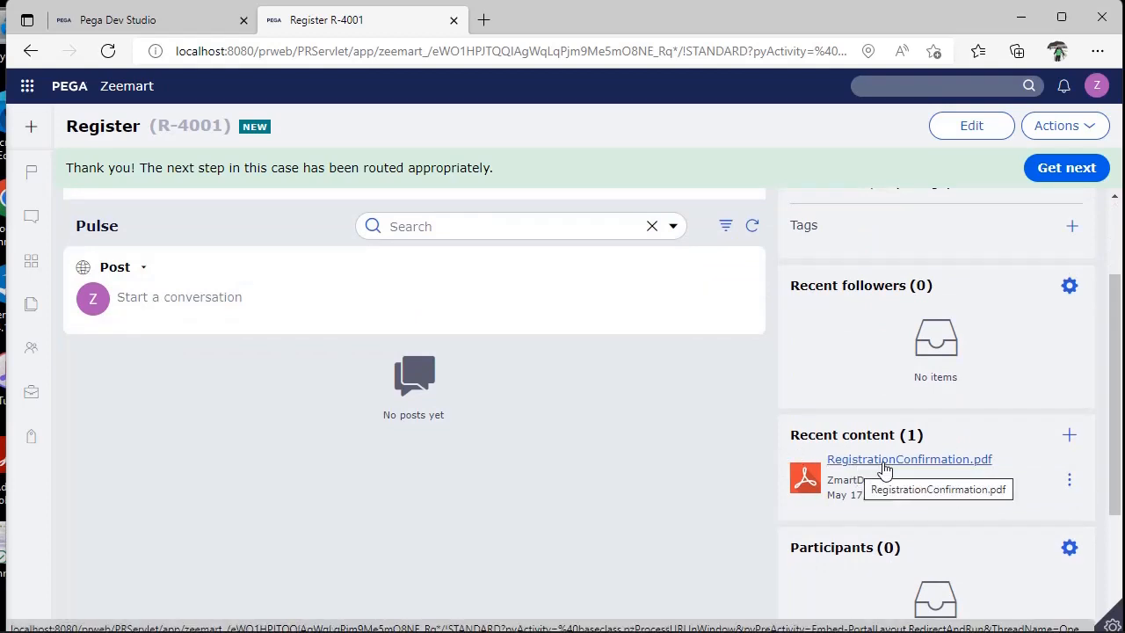
mouse_move(560, 351)
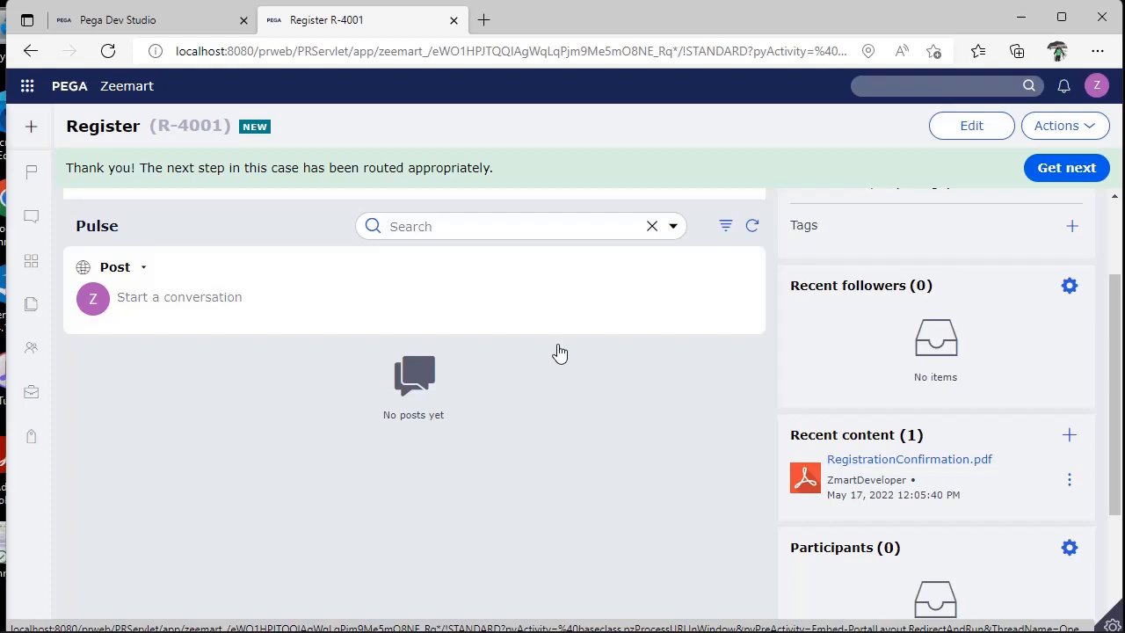
left_click(149, 19)
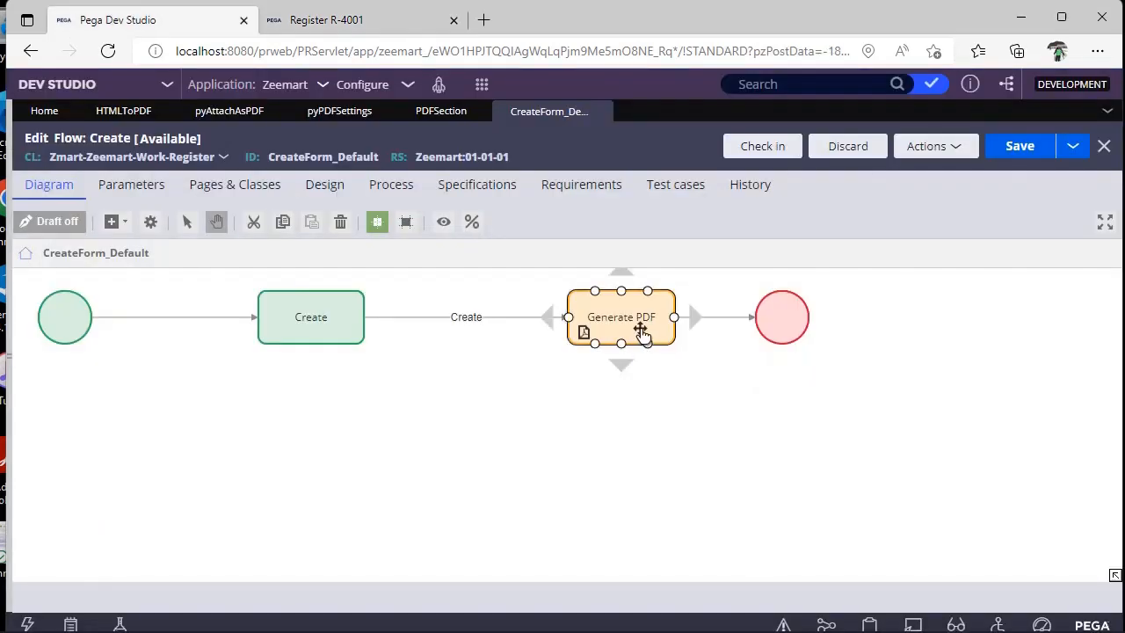
Step: Compare the Generate PDF step's RegistrationConfirmation description with the attached RegistrationConfirmation.pdf in case R-4001
double_click(622, 317)
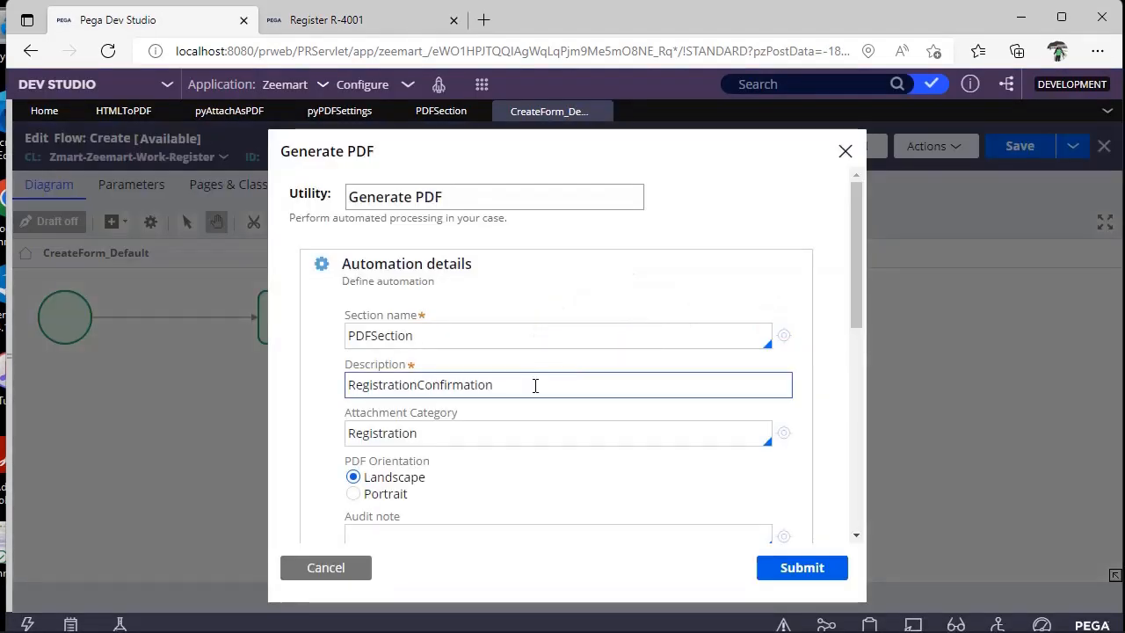
triple_click(419, 383)
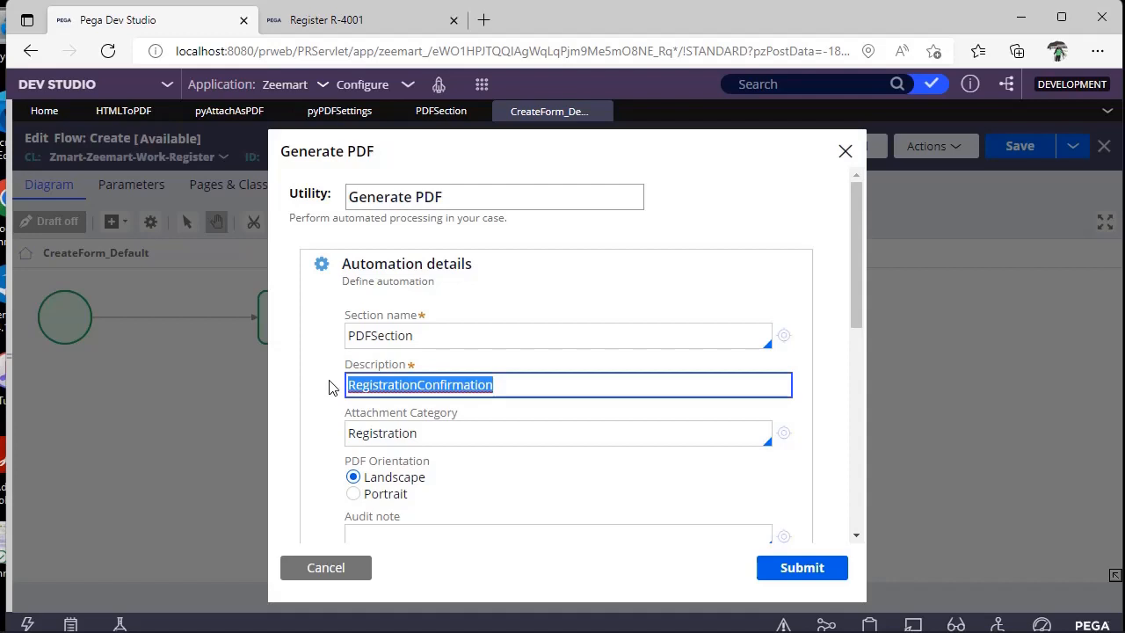
left_click(801, 566)
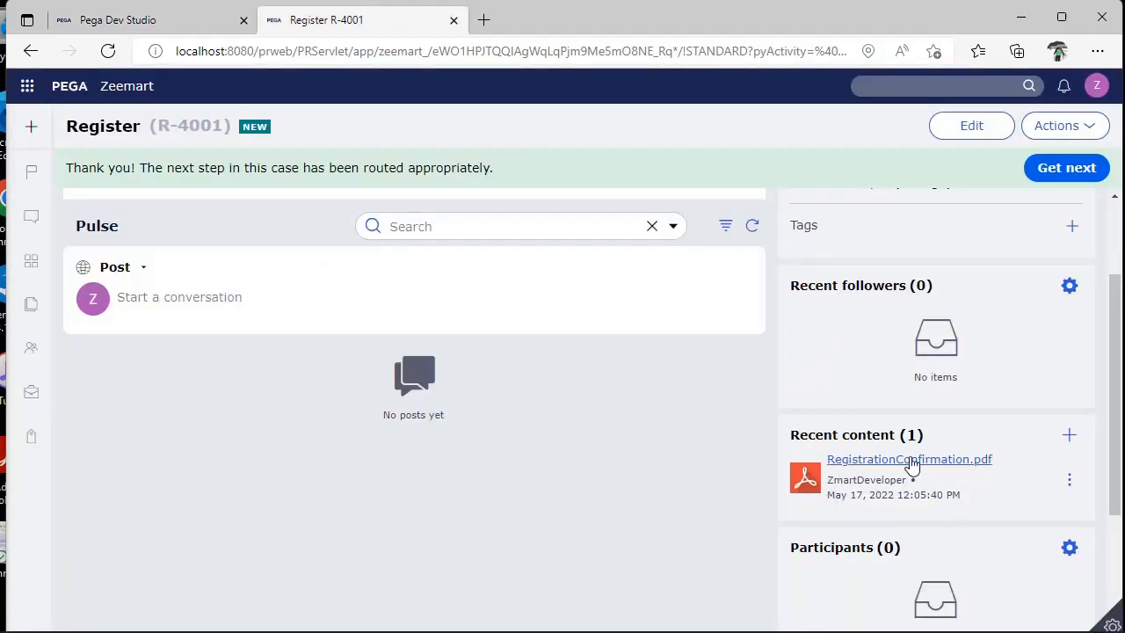
left_click(909, 459)
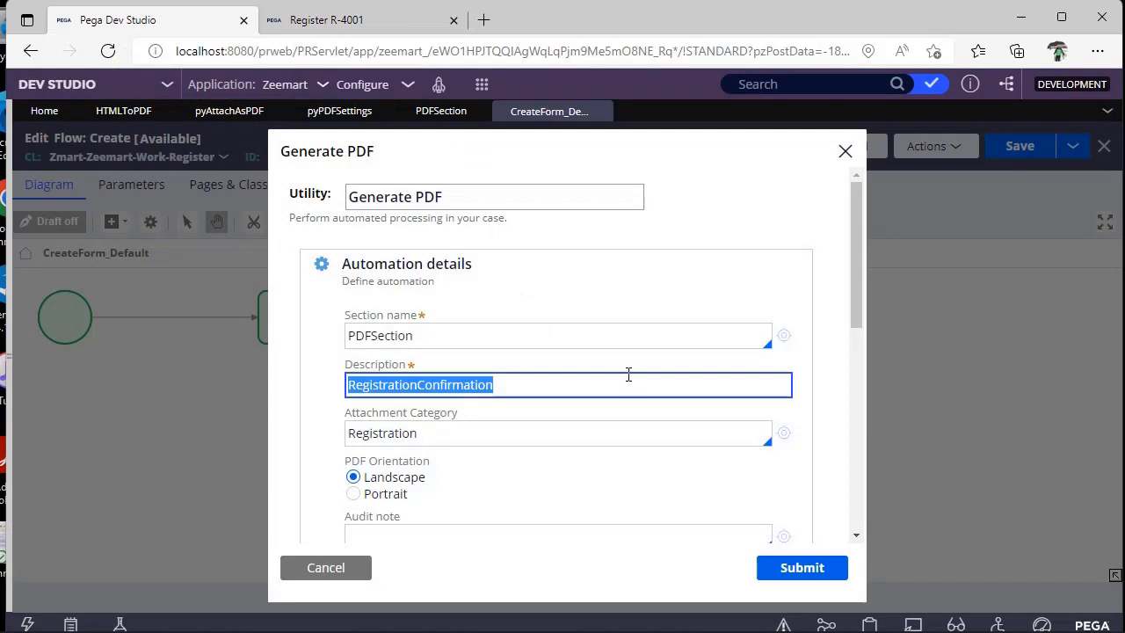
left_click(801, 566)
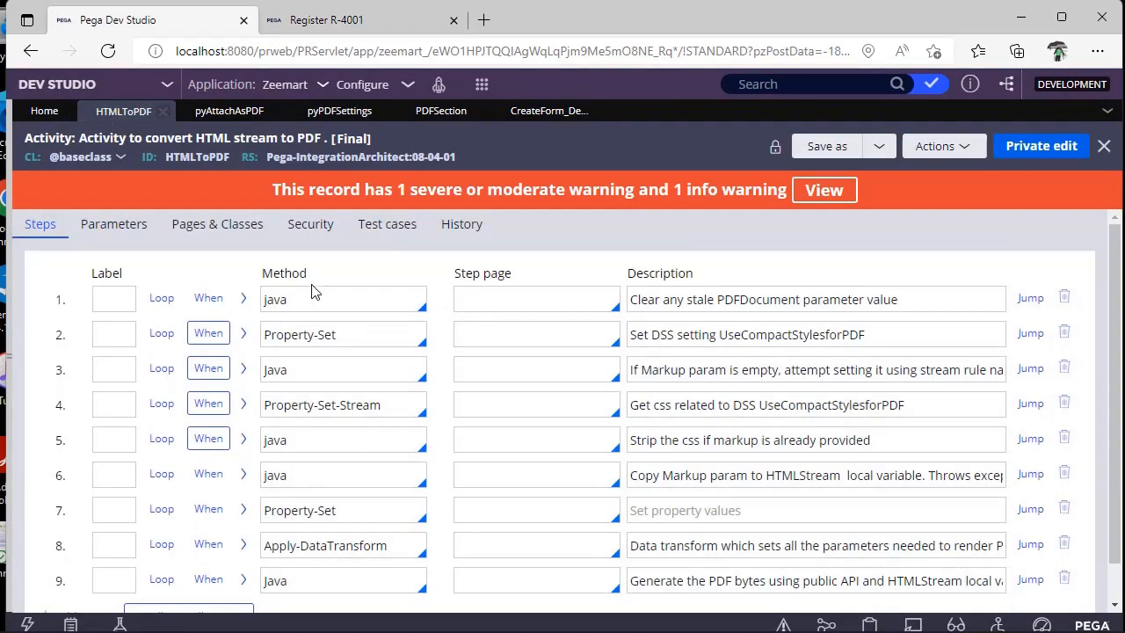
mouse_move(489, 262)
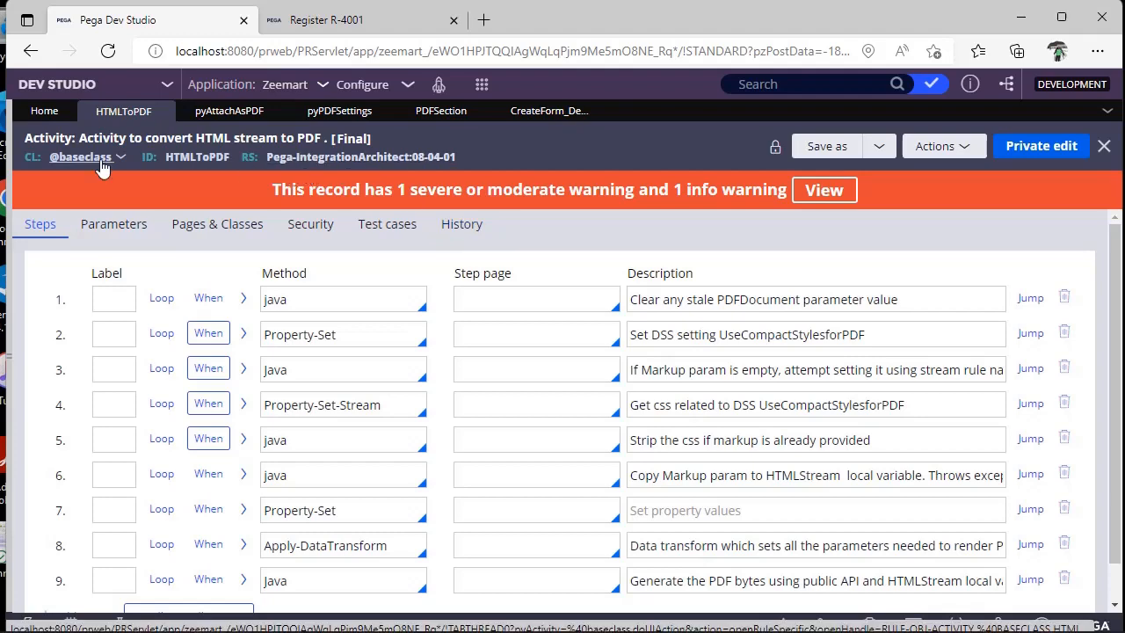
Step: Show the History details of the HTMLToPDF activity
left_click(461, 224)
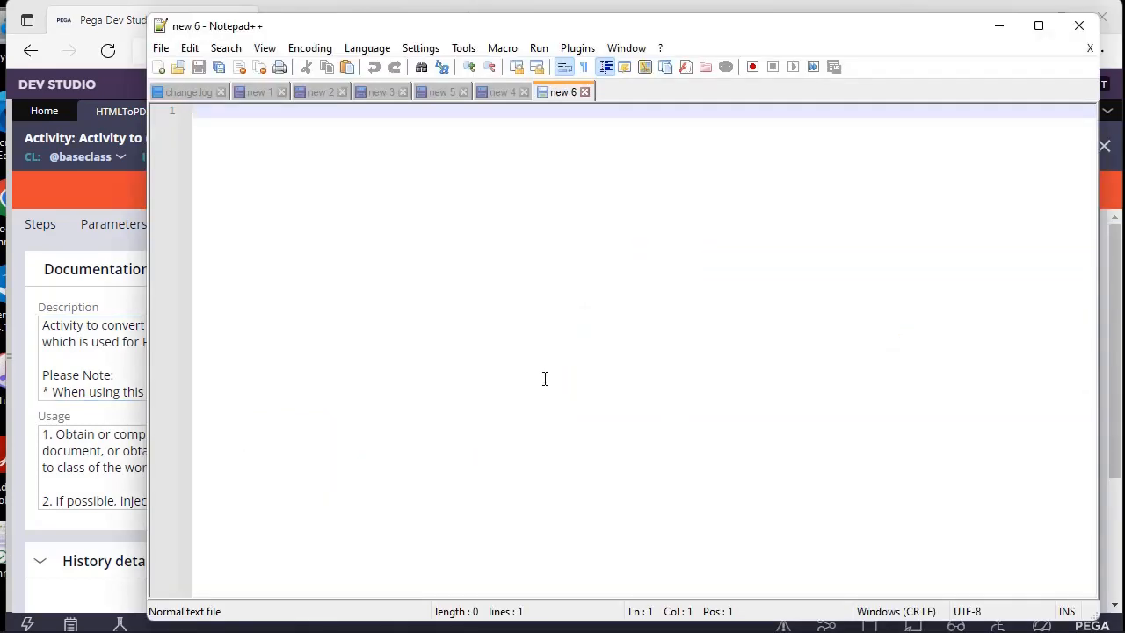
Step: Write html and body tags around an h1 heading reading 'Thank you for registration'
type("<html>")
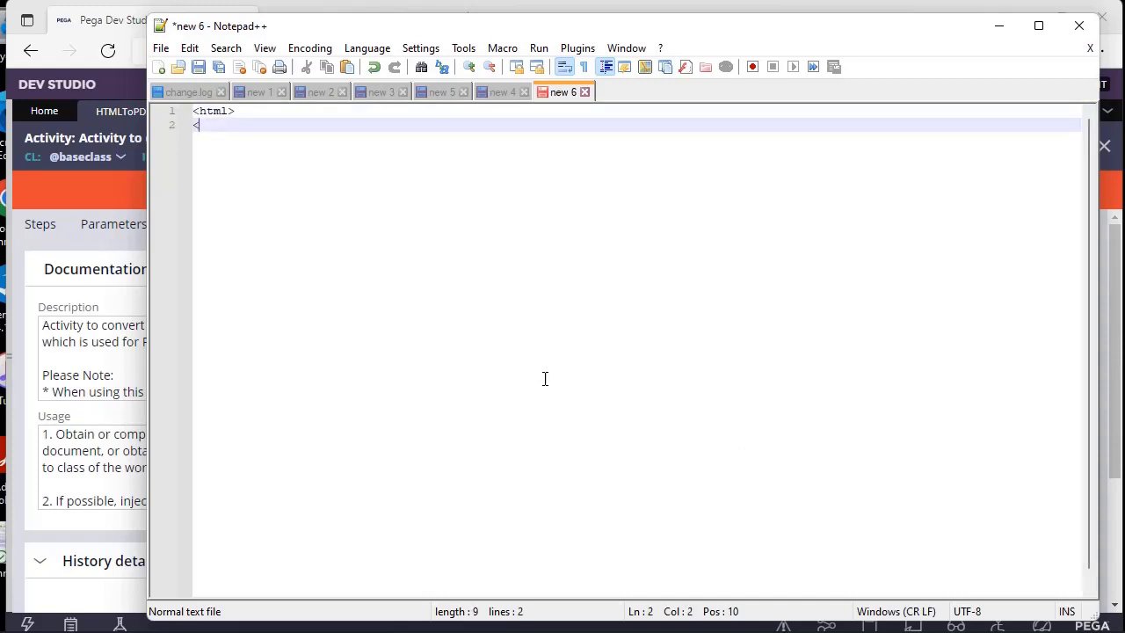
type("body>")
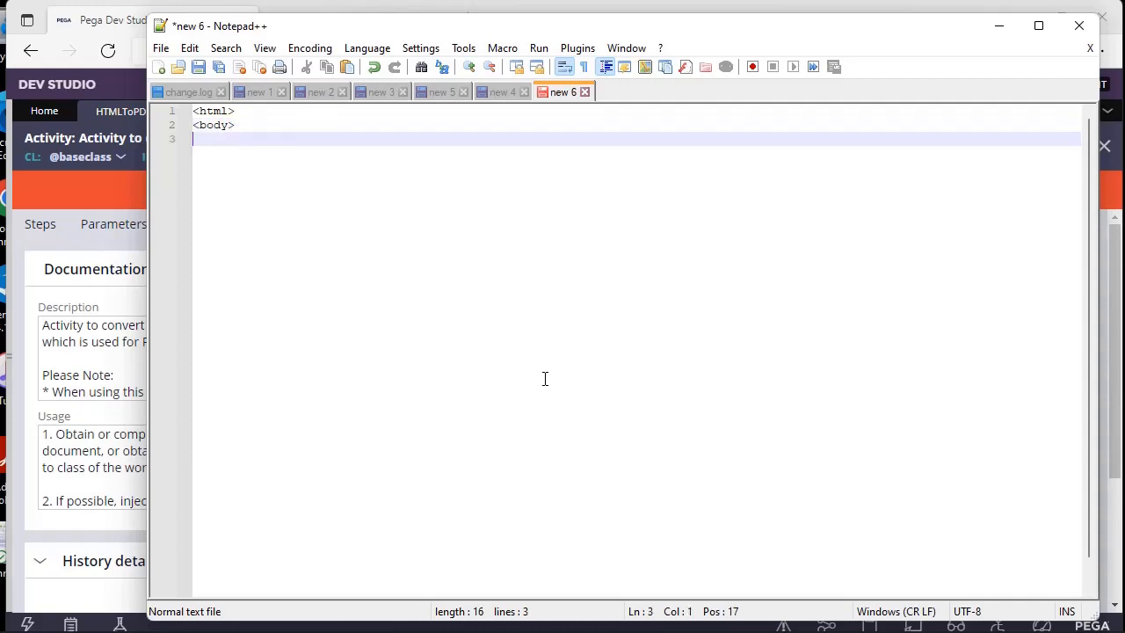
type("/Bod")
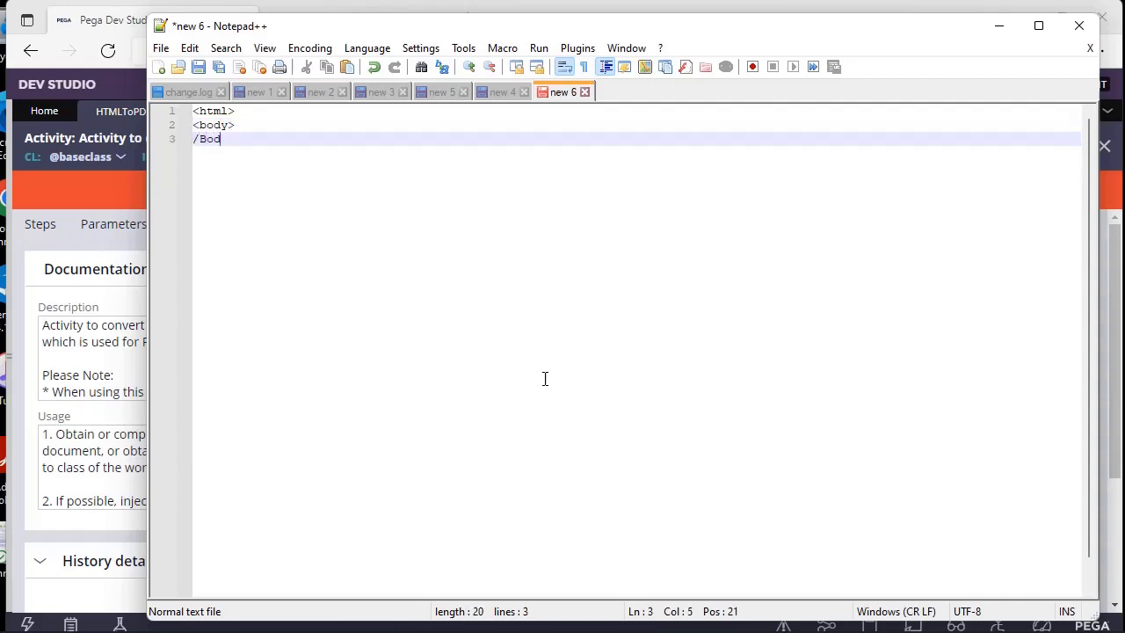
key("Enter")
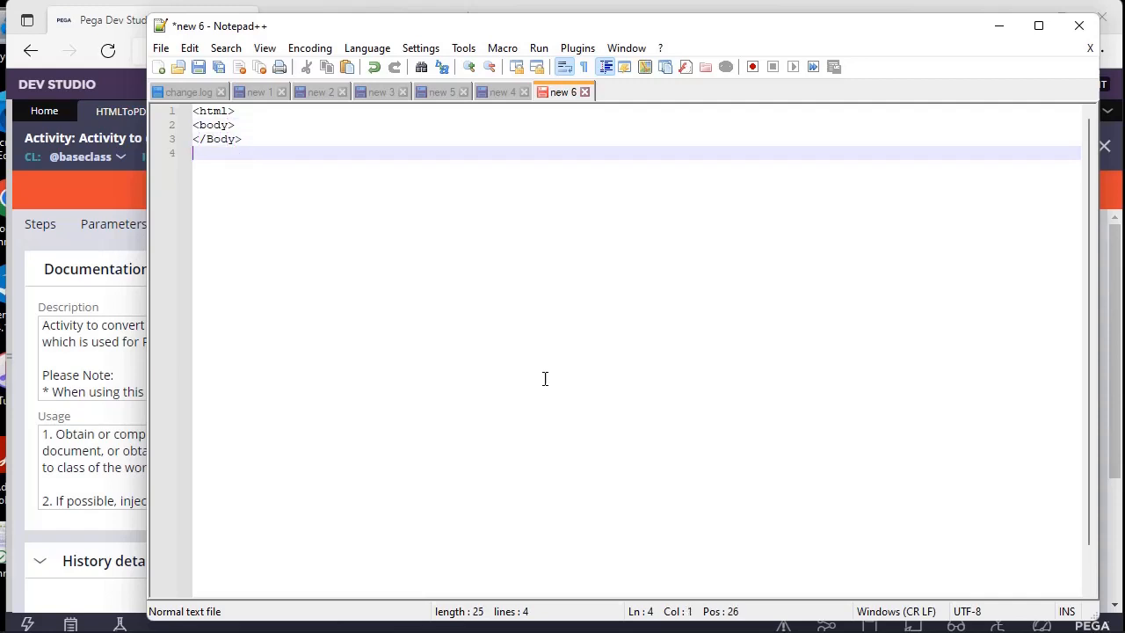
type("</html>")
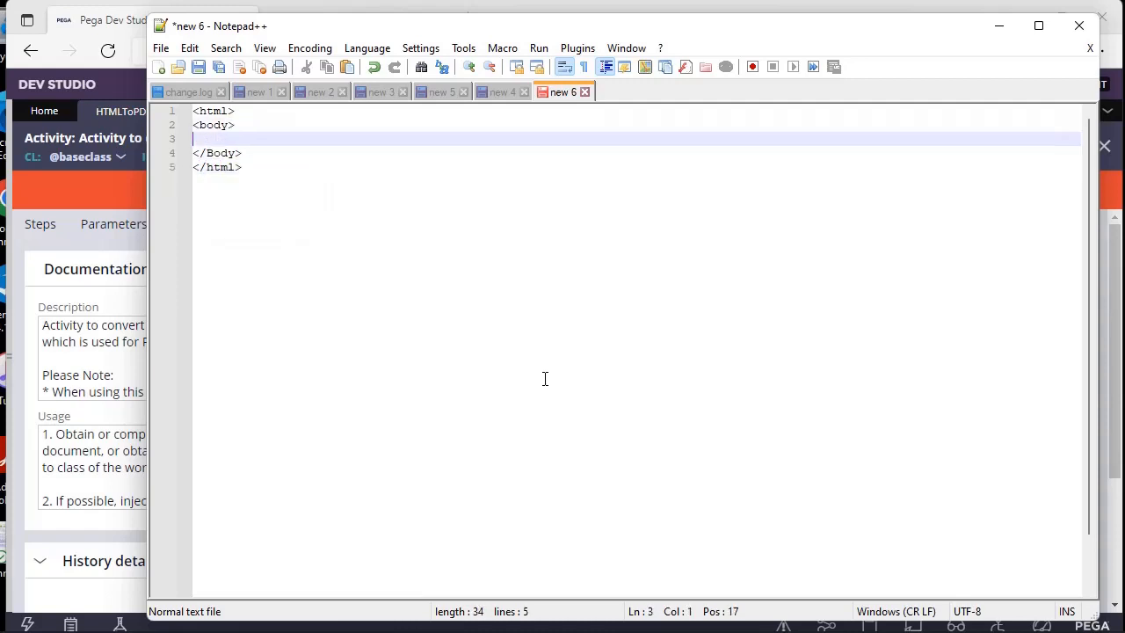
type("<h1>")
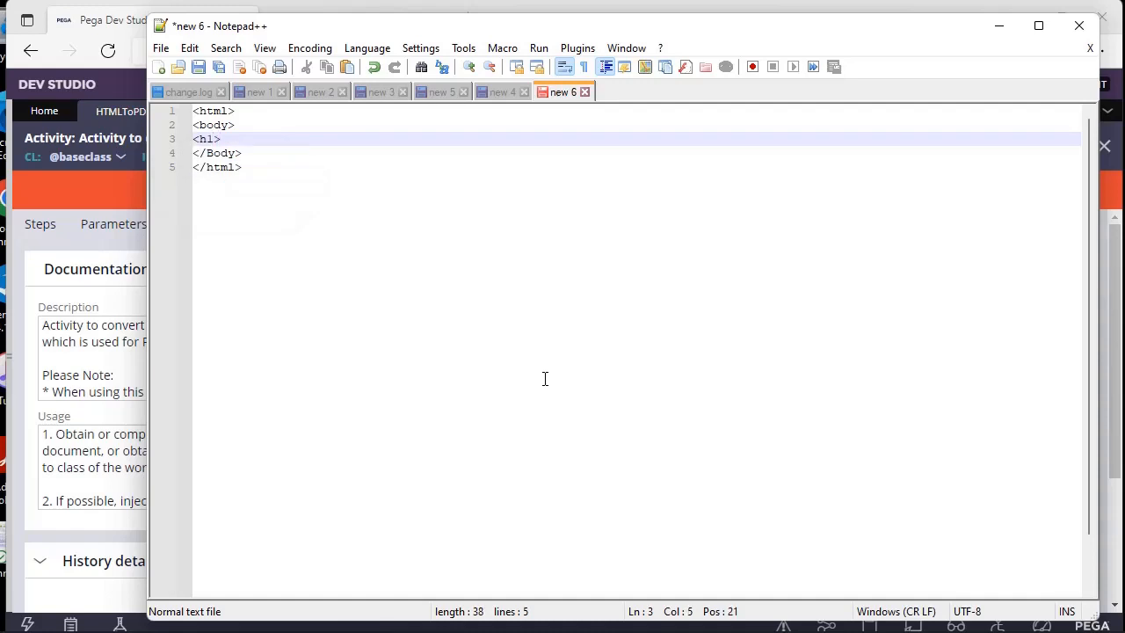
type("Thank")
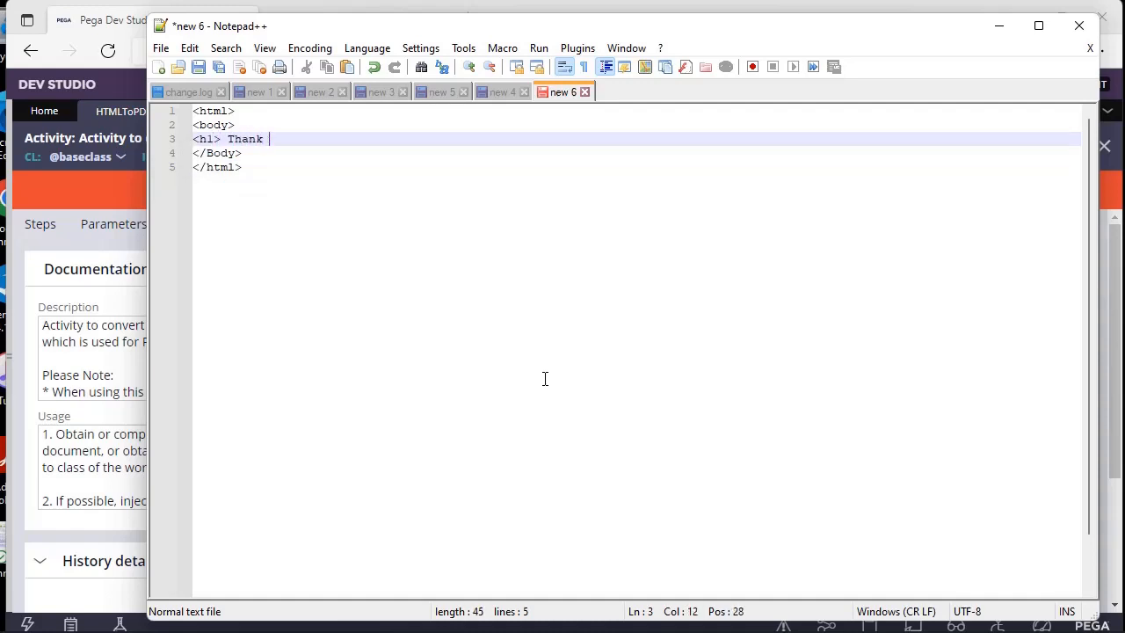
type("you for r")
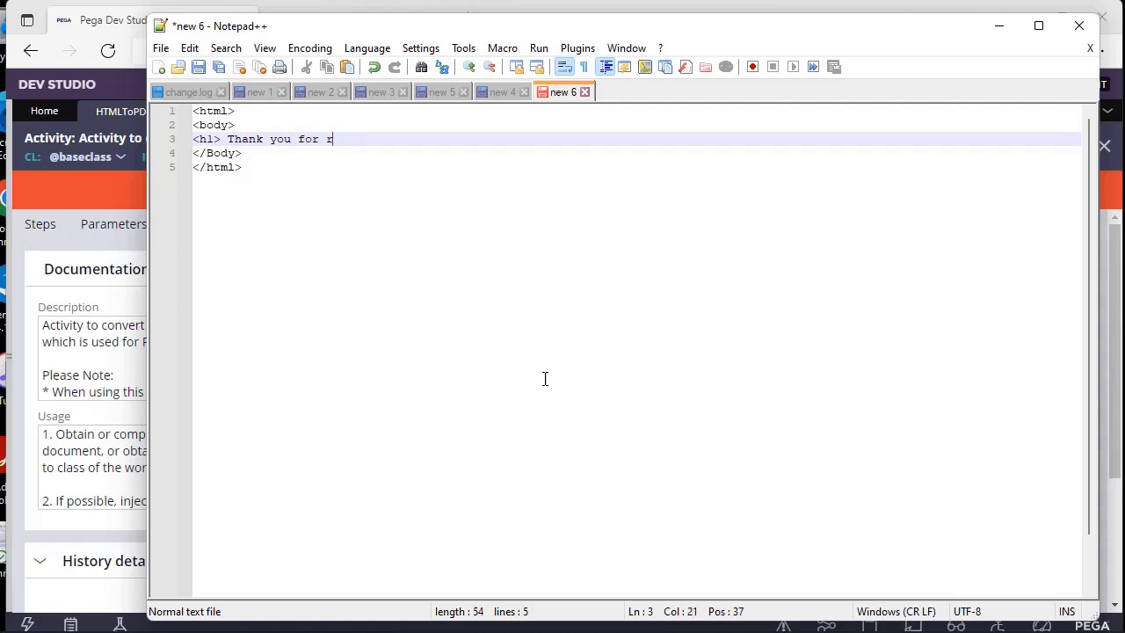
type("egistration </")
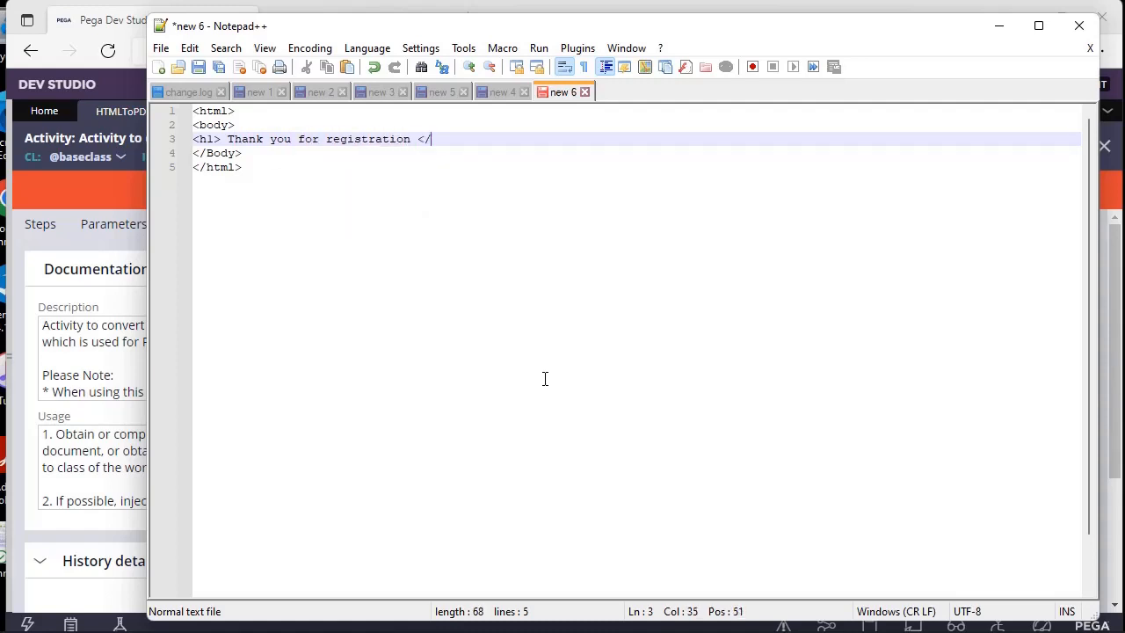
type("h1>")
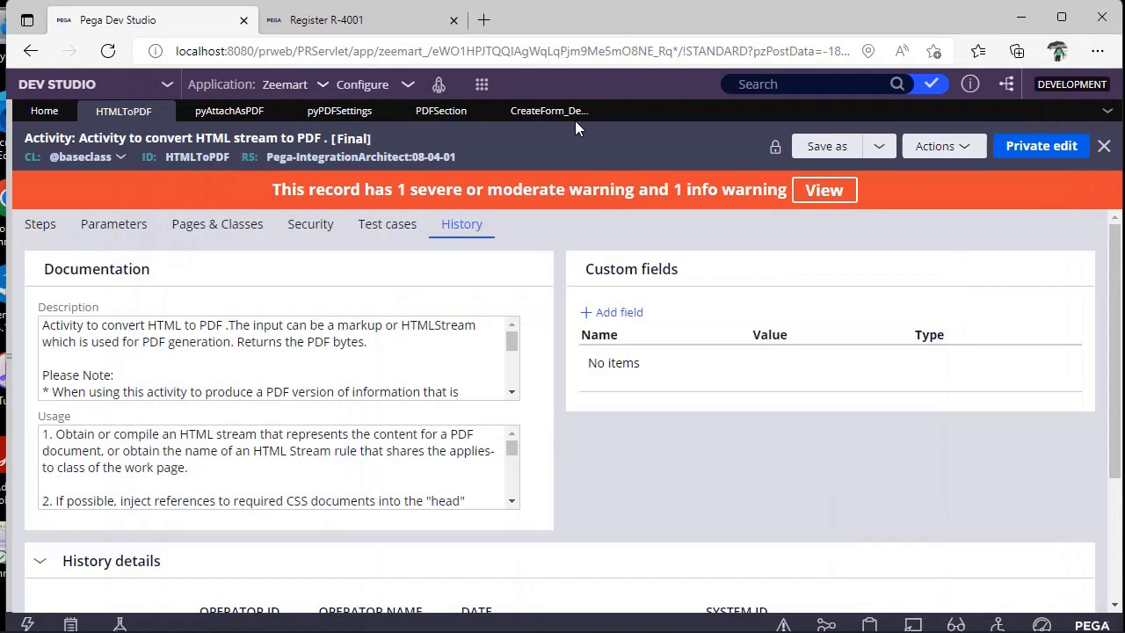
left_click(277, 390)
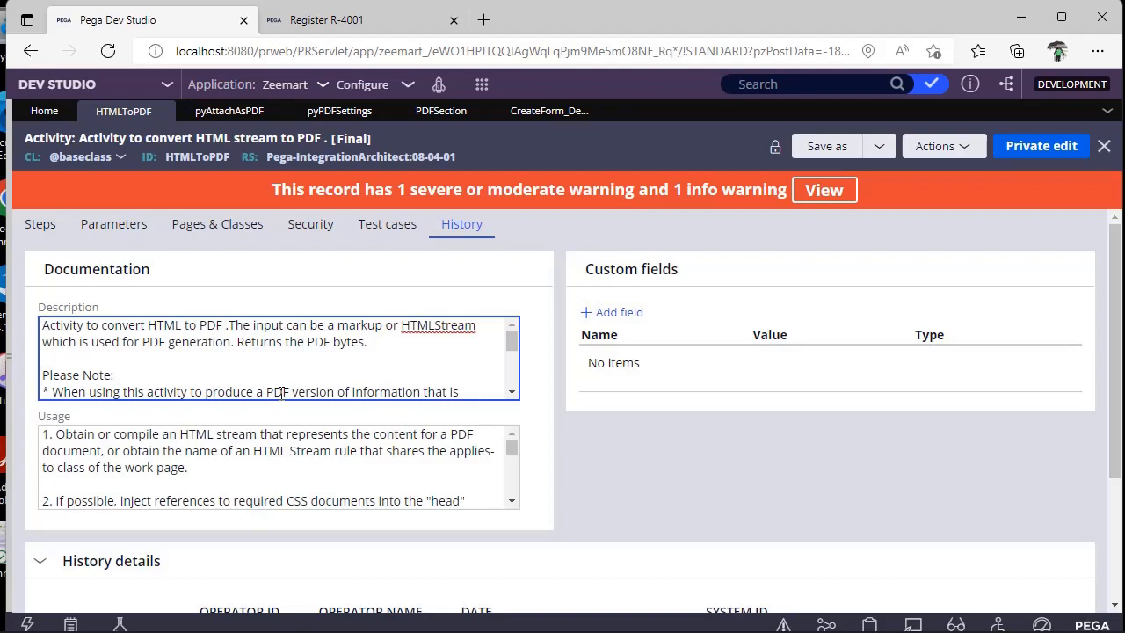
left_click(115, 374)
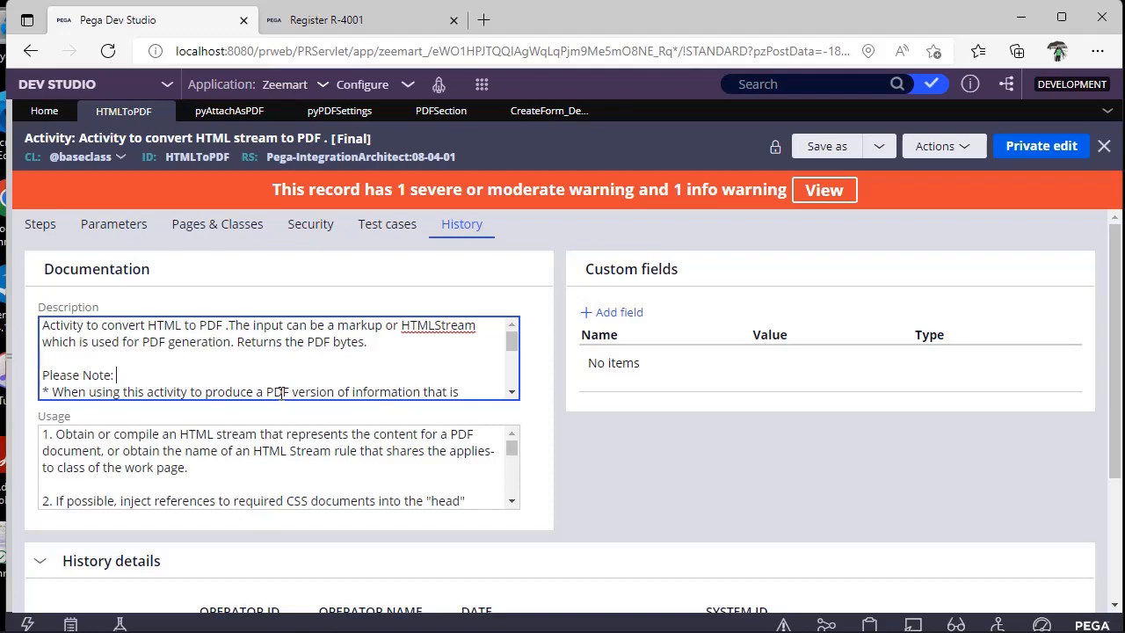
Step: Scroll through the HTMLToPDF activity's nine steps, then view case R-4001's RegistrationConfirmation.pdf
left_click(38, 223)
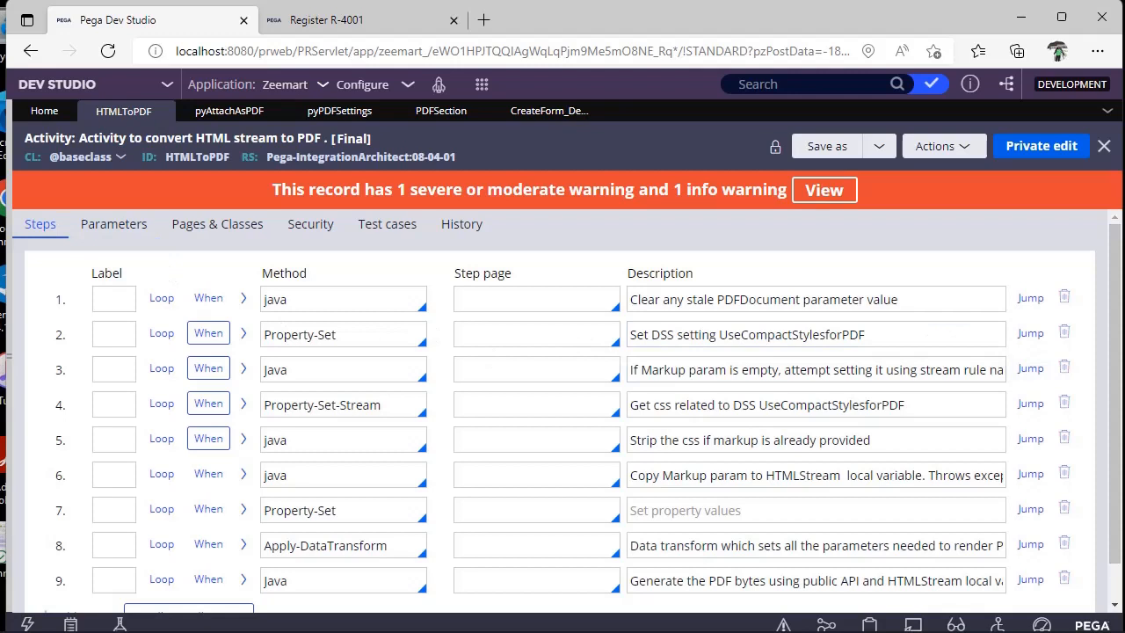
scroll("down", 3)
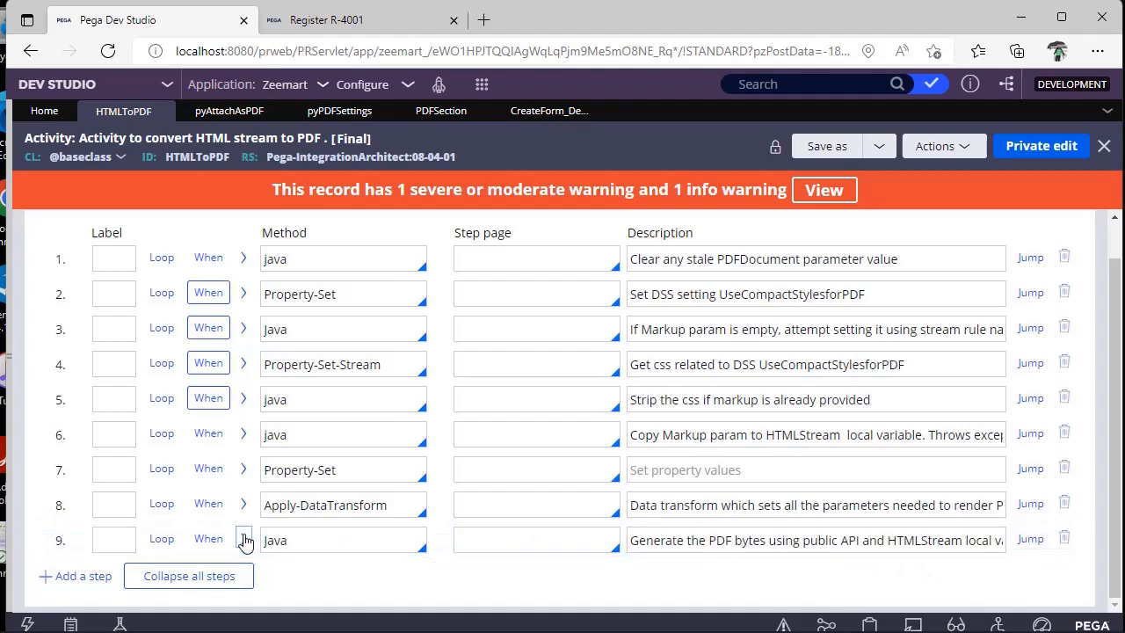
scroll("down", 3)
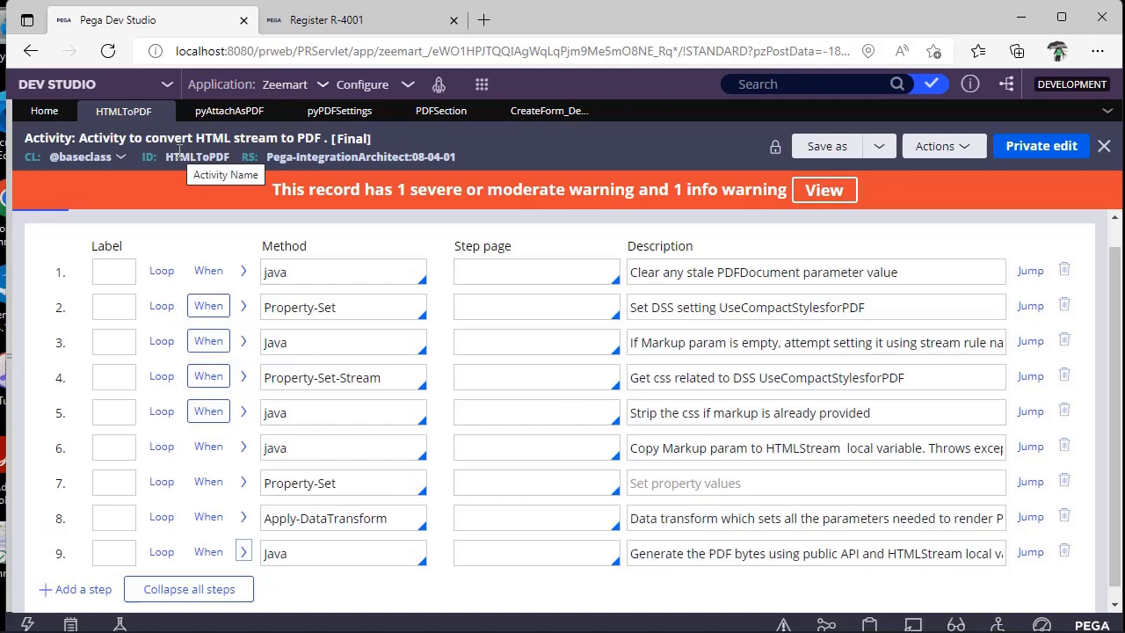
mouse_move(235, 4)
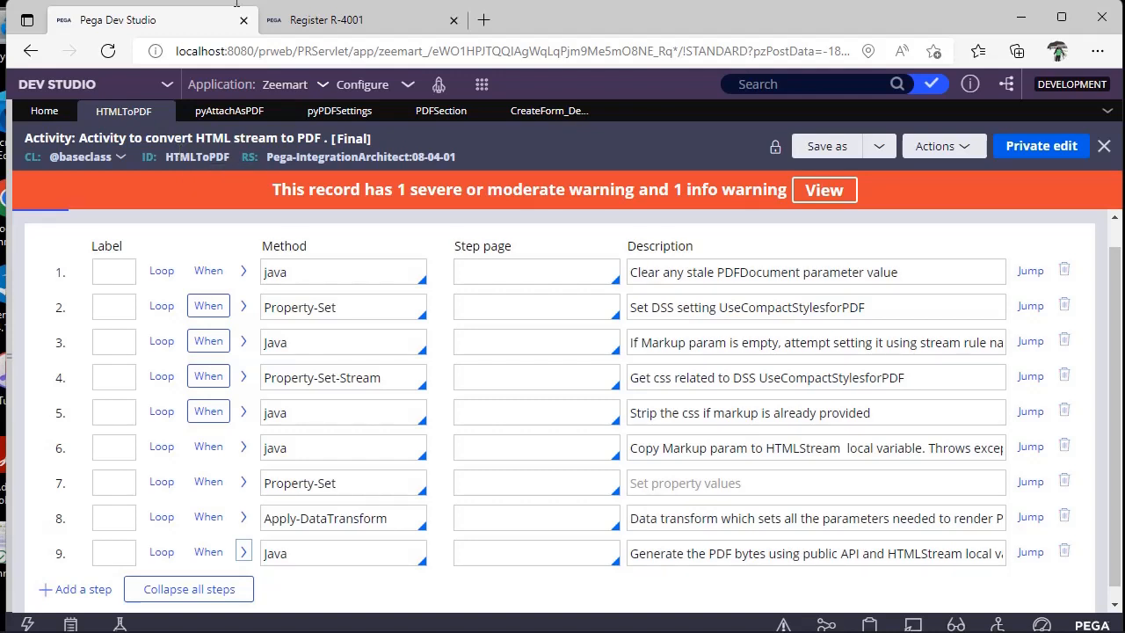
left_click(360, 19)
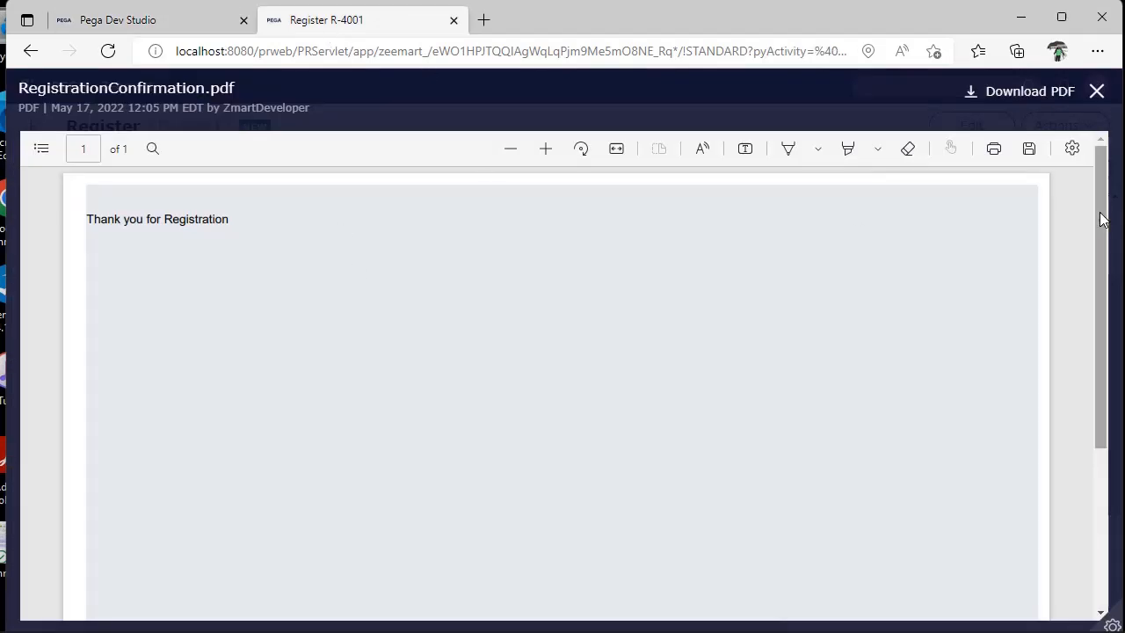
Step: Return to Dev Studio and show the pyAttachAsPDF activity's seven steps
left_click(1096, 91)
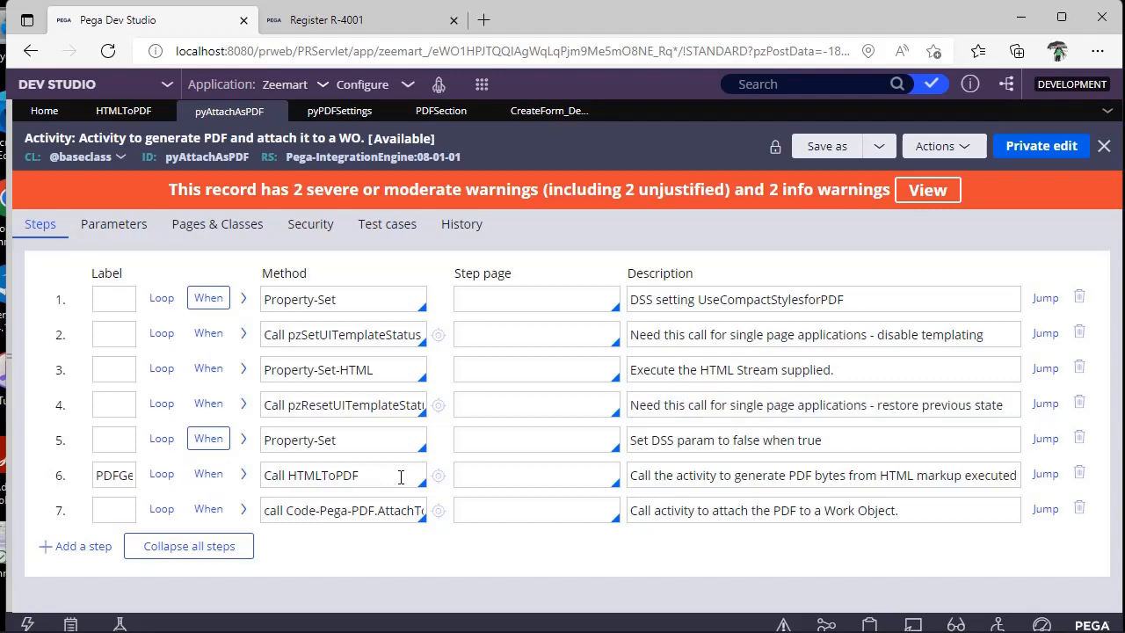
mouse_move(253, 478)
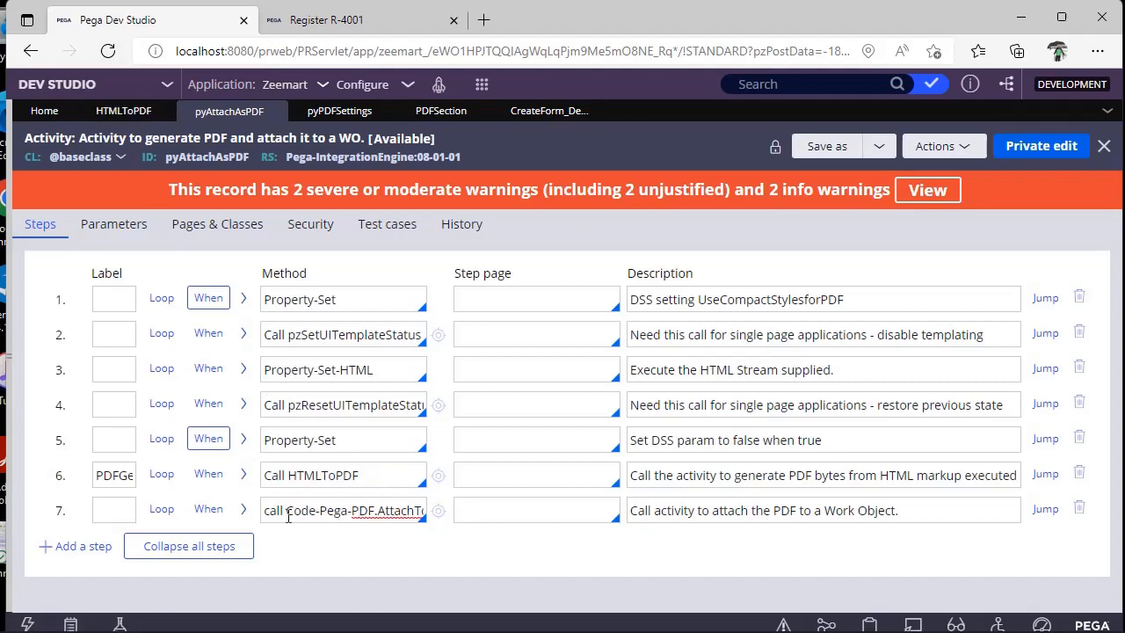
Step: Inspect pyAttachAsPDF's step 7 attach-PDF call, then return to the HTMLToPDF activity's steps
double_click(343, 510)
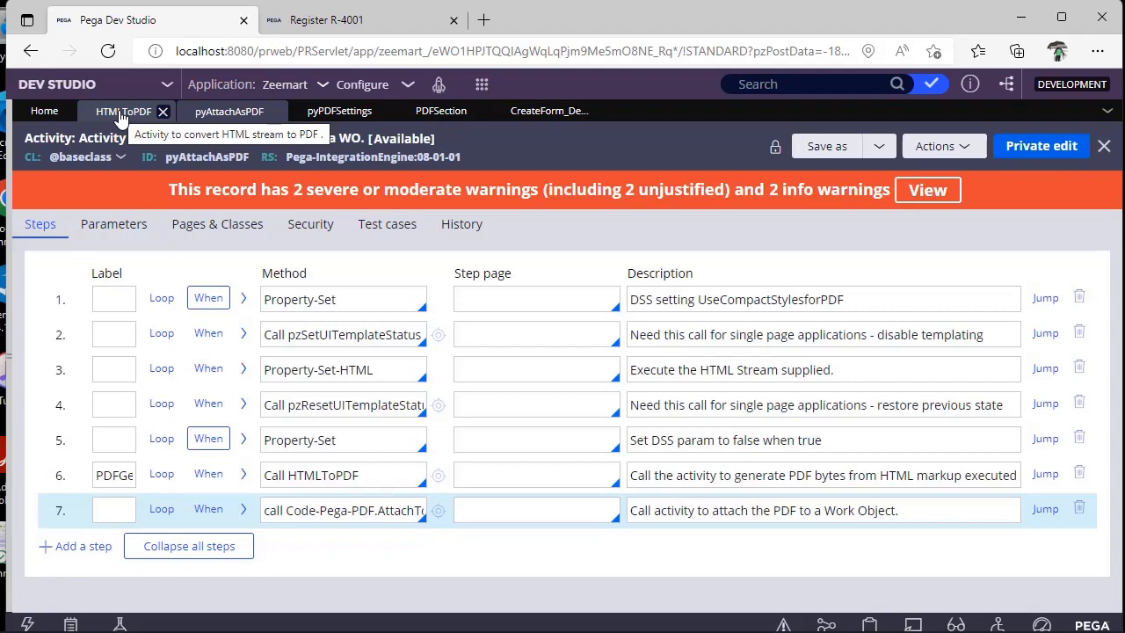
left_click(123, 111)
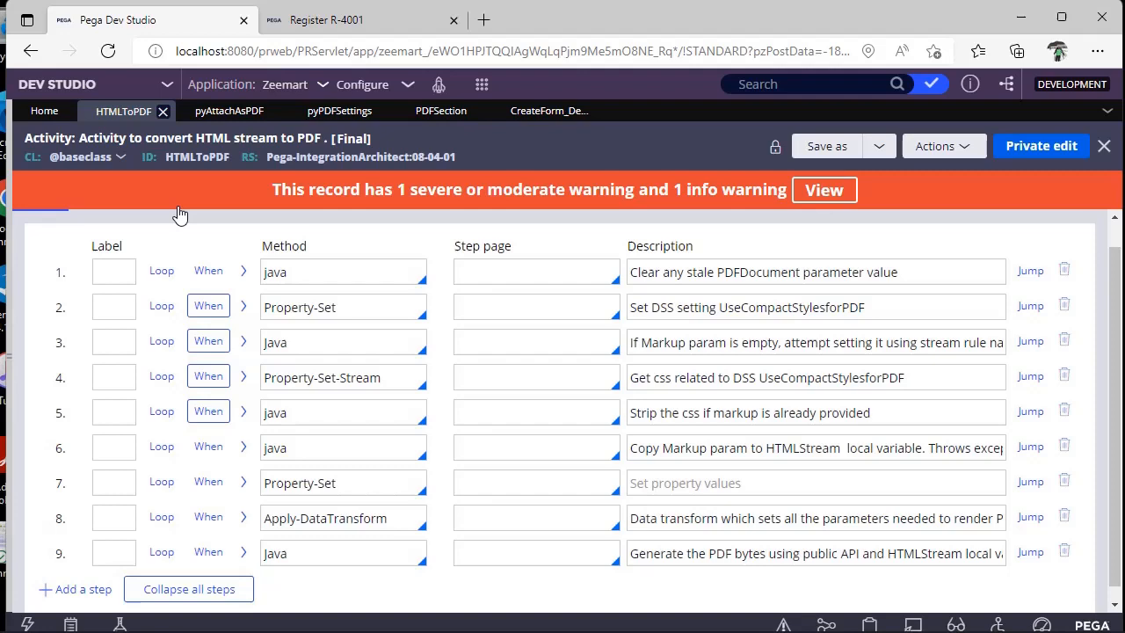
left_click(815, 517)
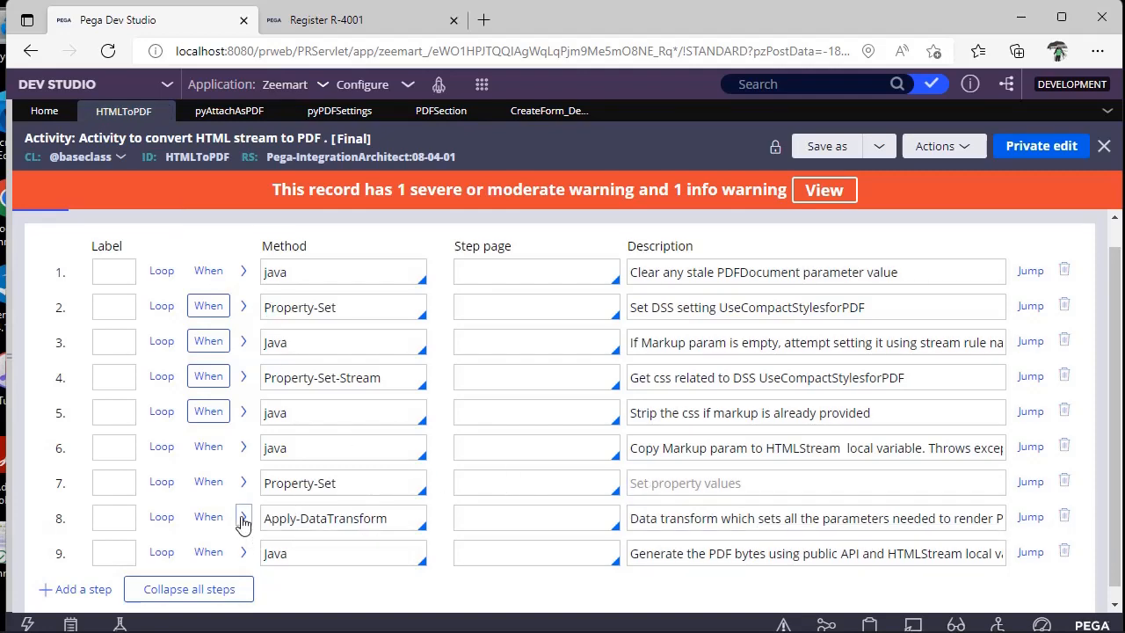
Step: Expand step 8 and review the pyPDFSettings data transform defaulting pages to A4 landscape
left_click(242, 517)
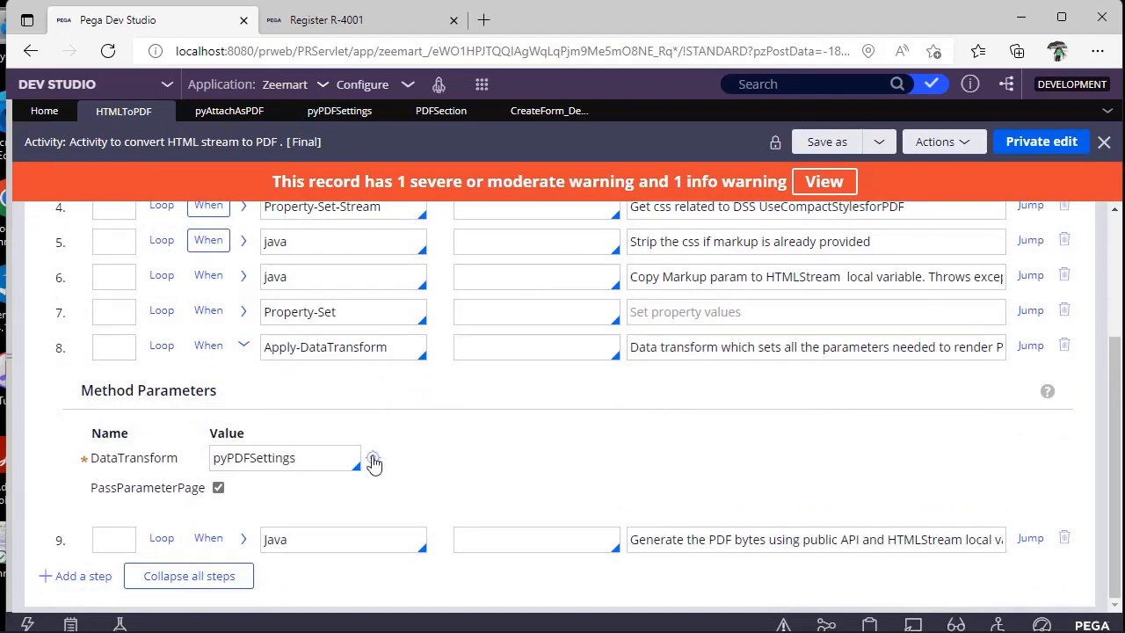
left_click(372, 461)
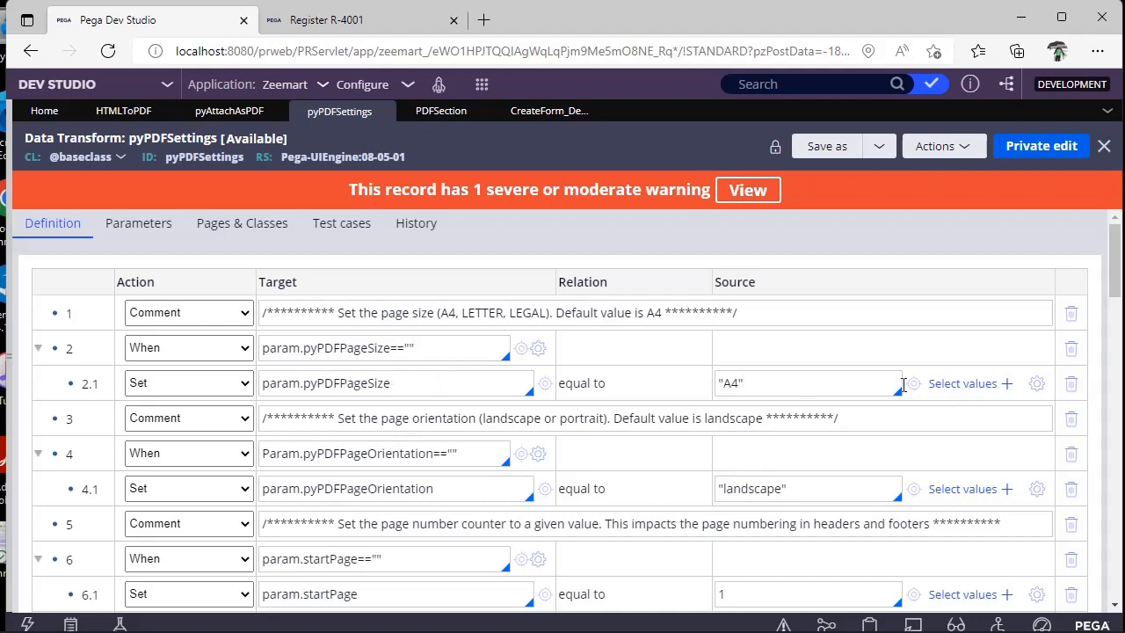
scroll("down", 3)
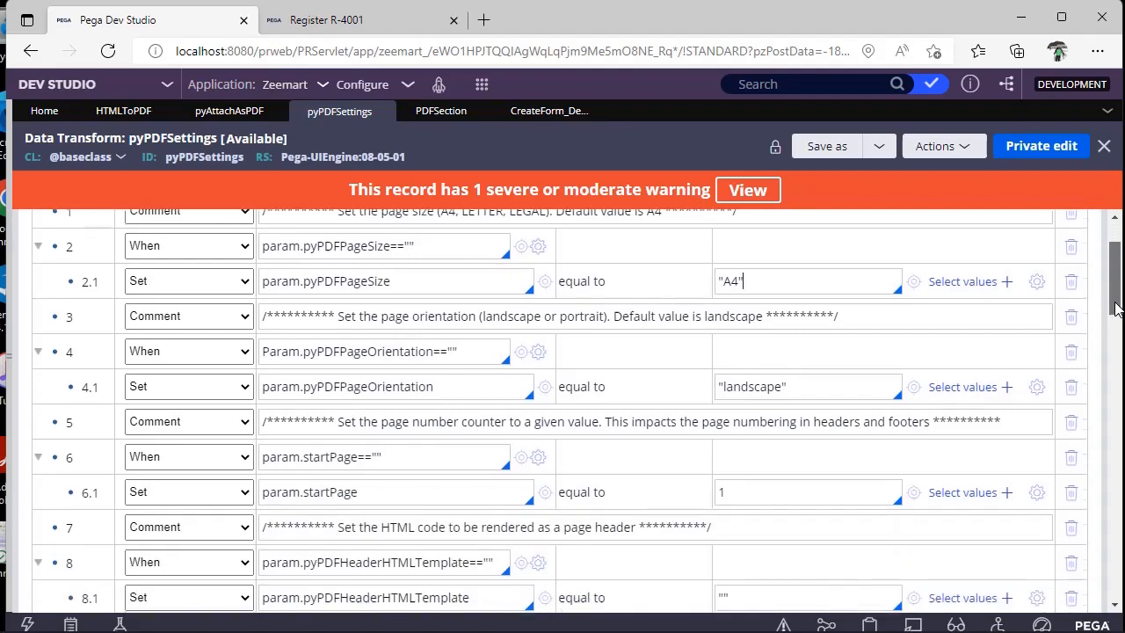
scroll("down", 3)
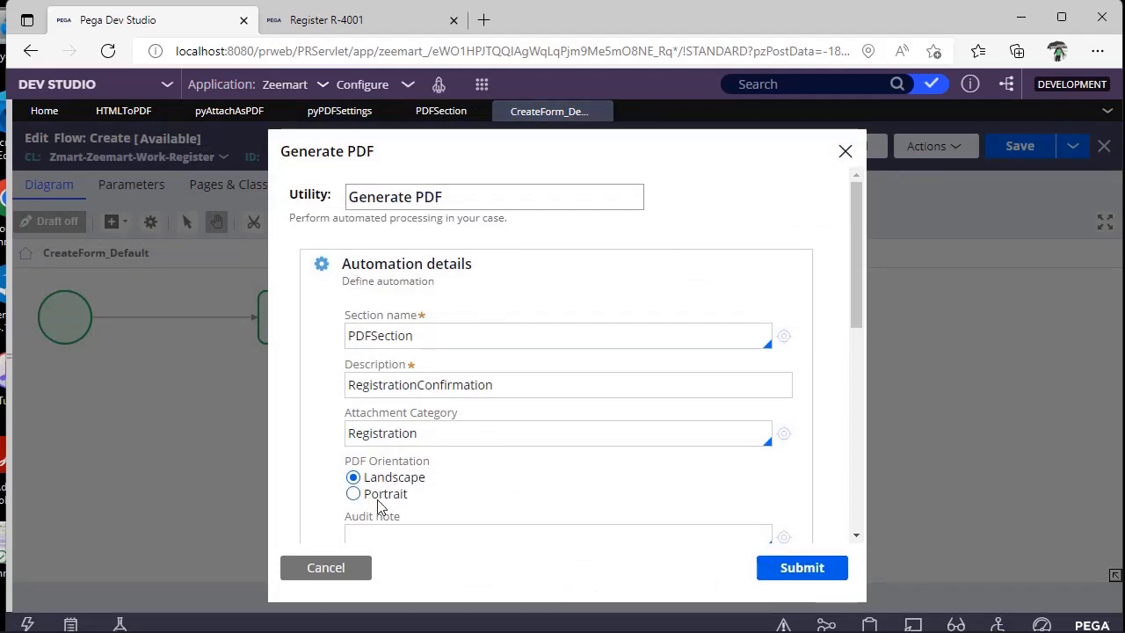
left_click(351, 492)
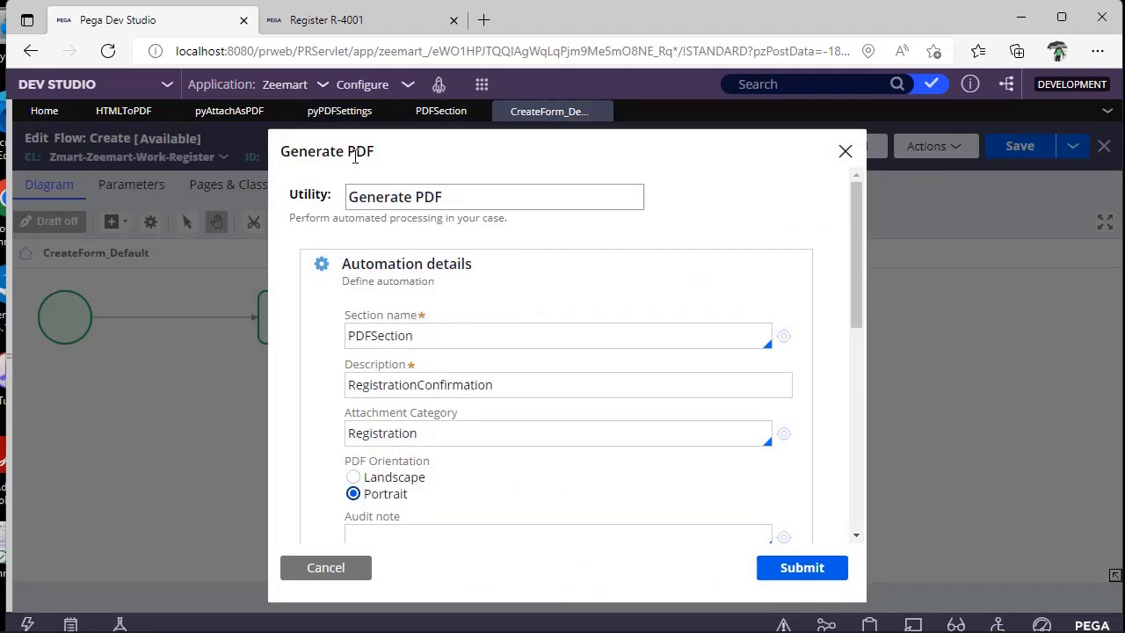
left_click(337, 111)
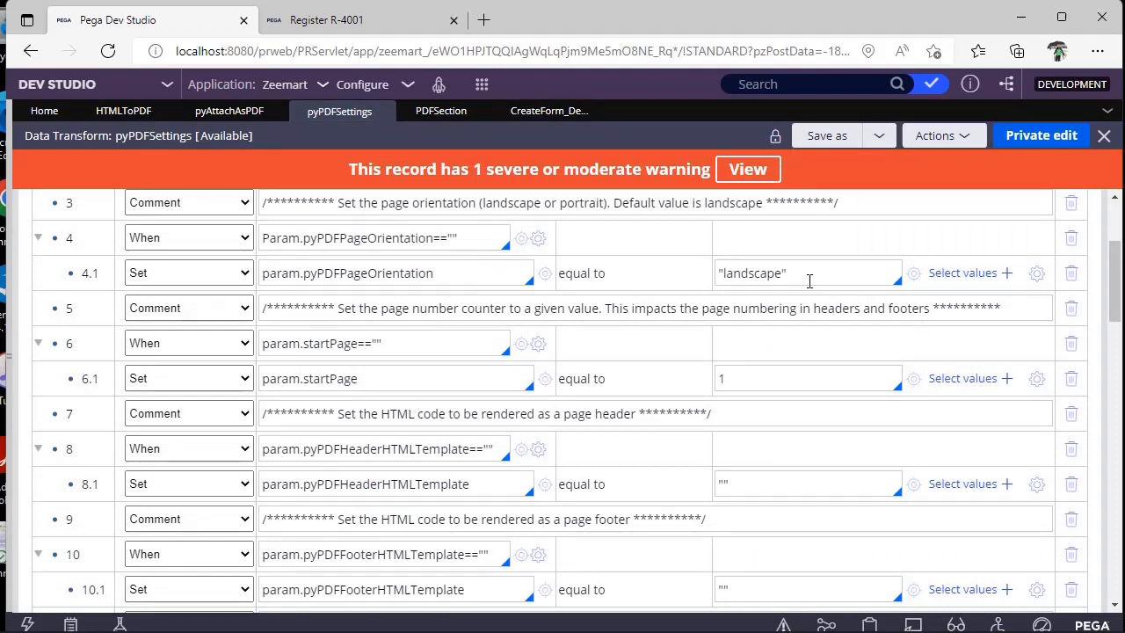
mouse_move(478, 400)
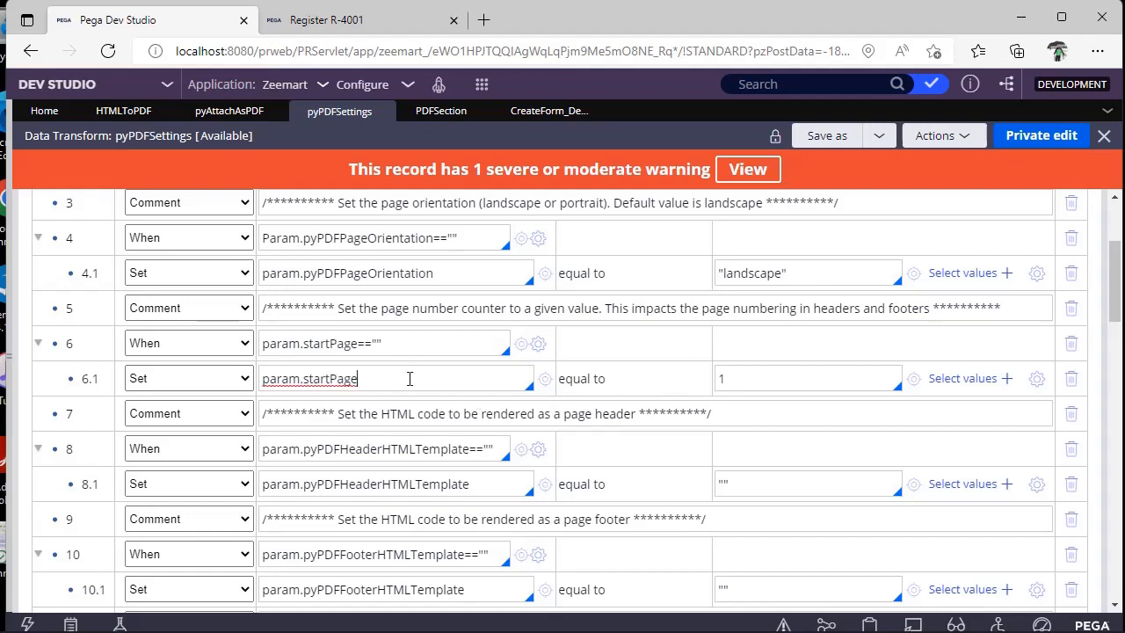
Step: Inspect the start page counter value 1, then move down to the header template row
scroll("down", 3)
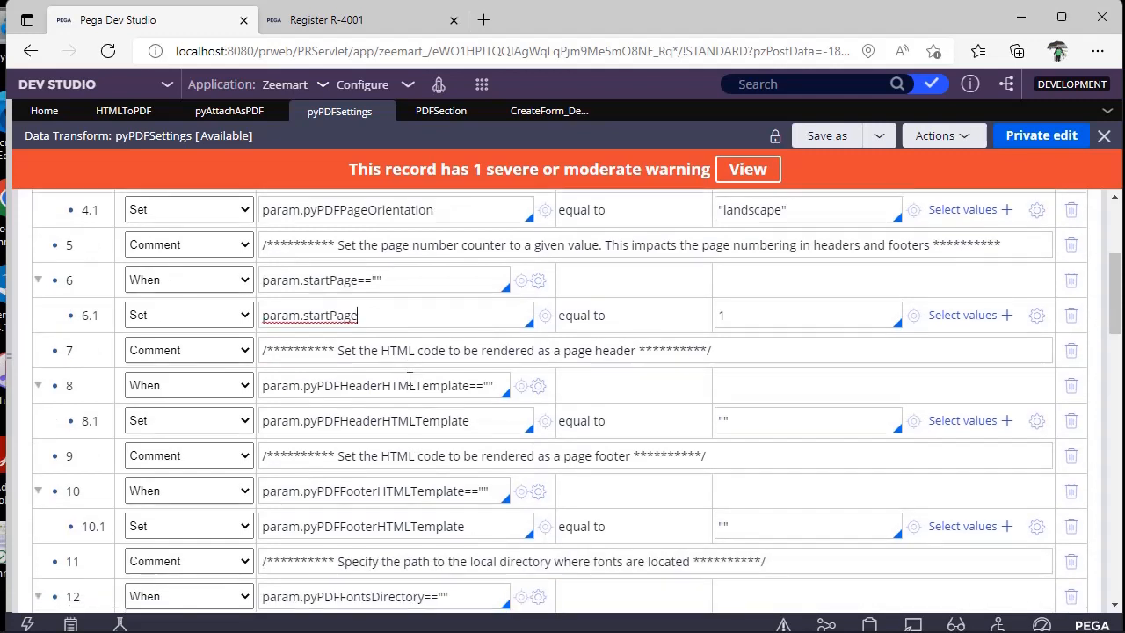
left_click(806, 314)
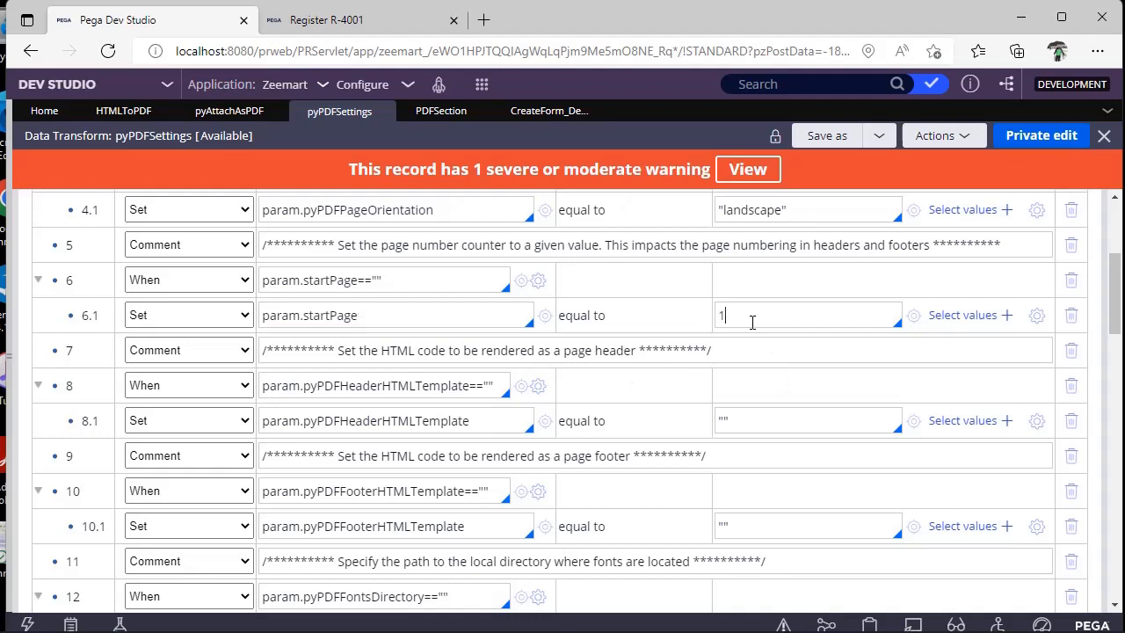
double_click(721, 315)
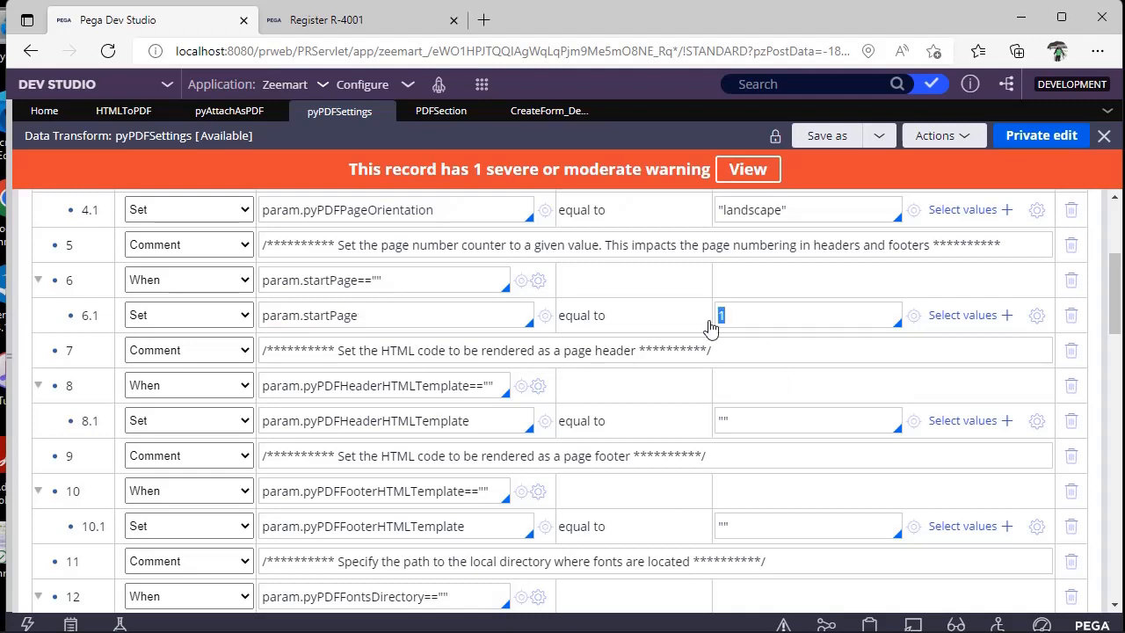
scroll("down", 3)
type("<br>")
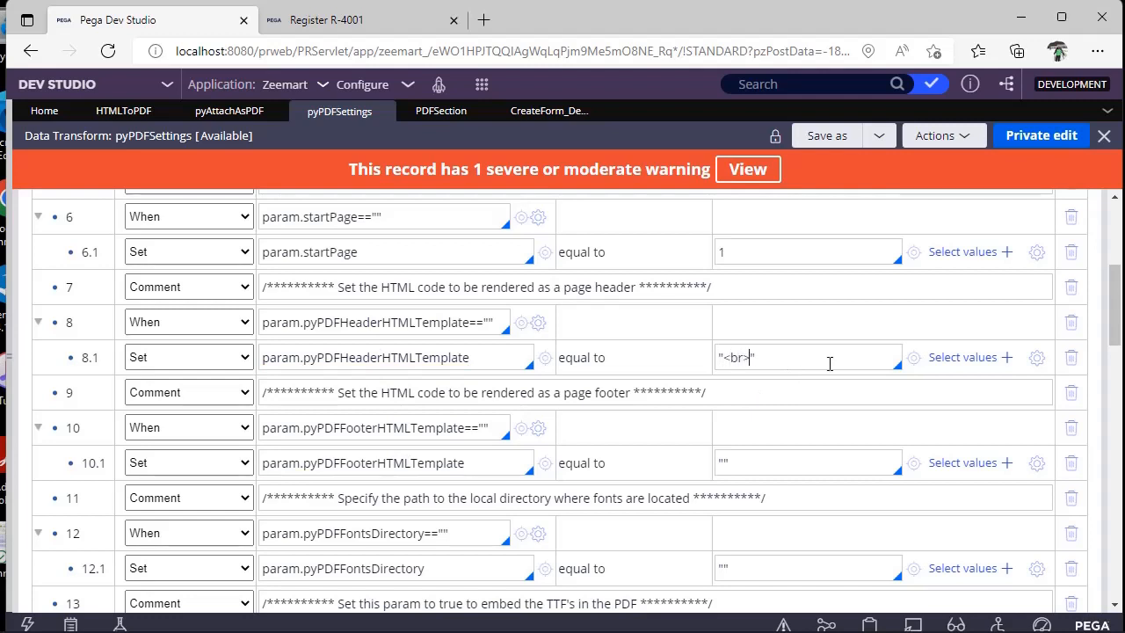
Step: Complete the header template value as "<br><H1>Header</h1>"
type("<Hea")
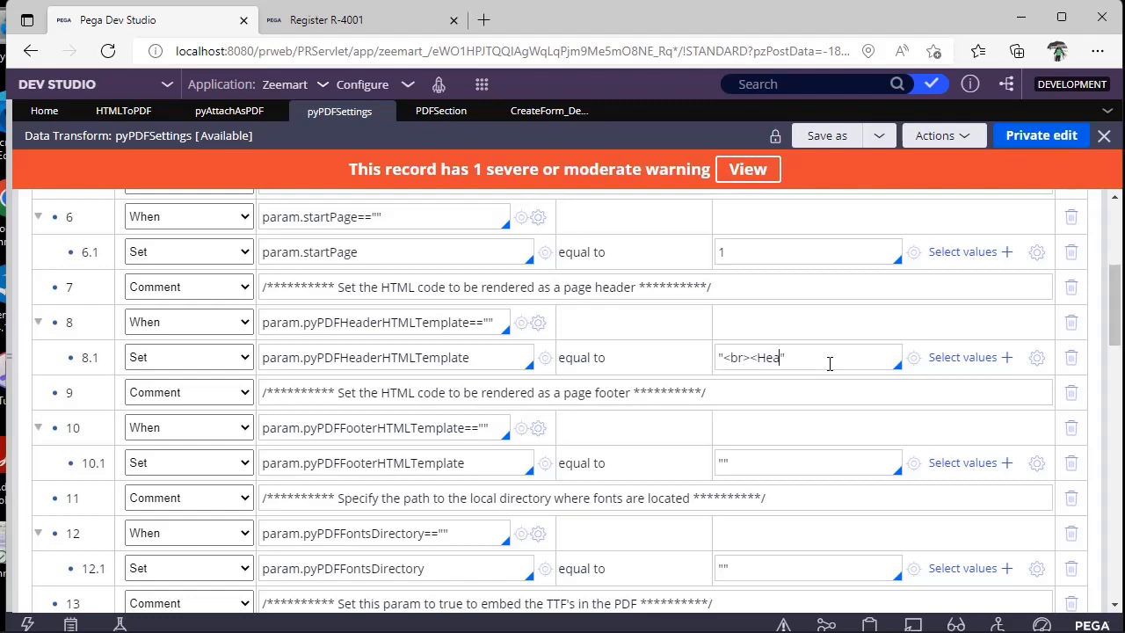
type("der")
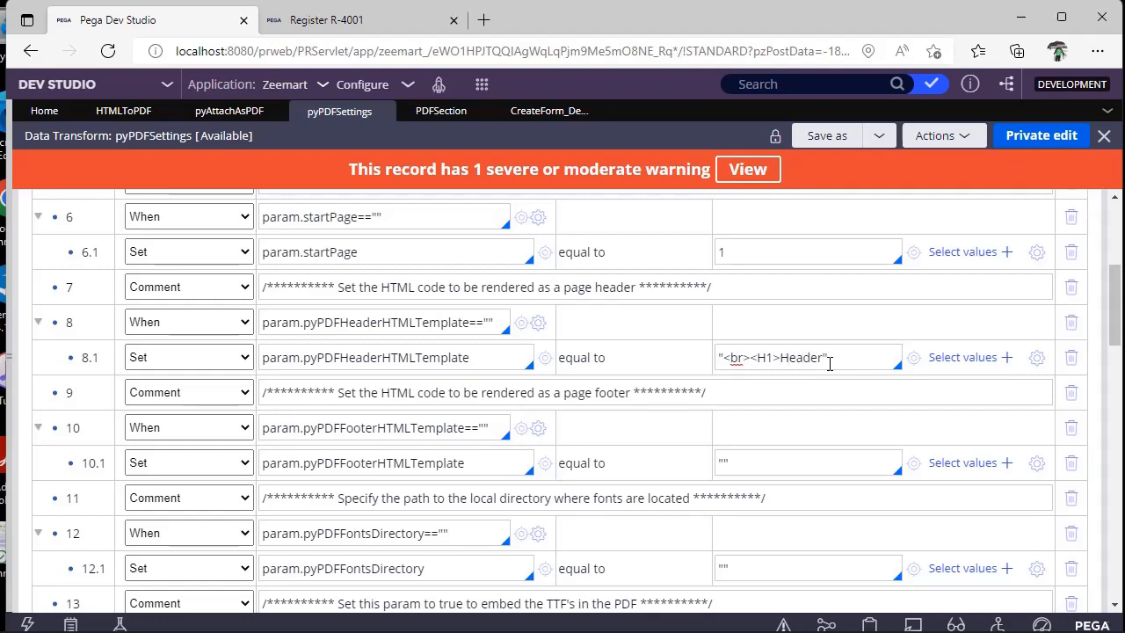
type("</h1>")
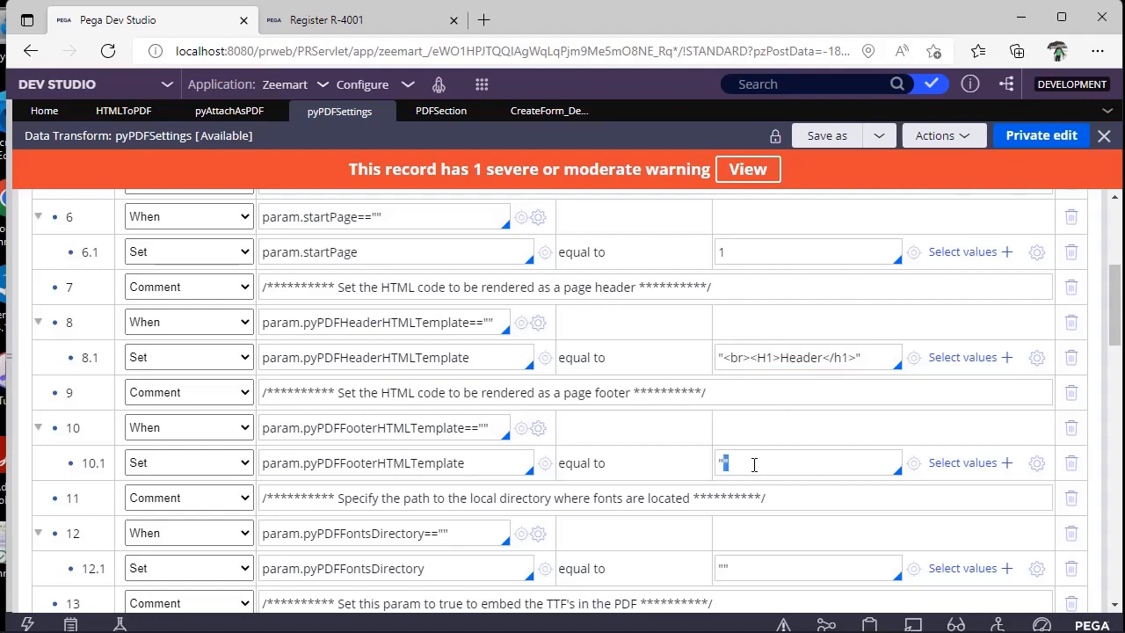
Step: Set the footer template to "<br><H1>Footer</h1>" by reusing the header markup
type("\"<br><H1>Header</h1>\"")
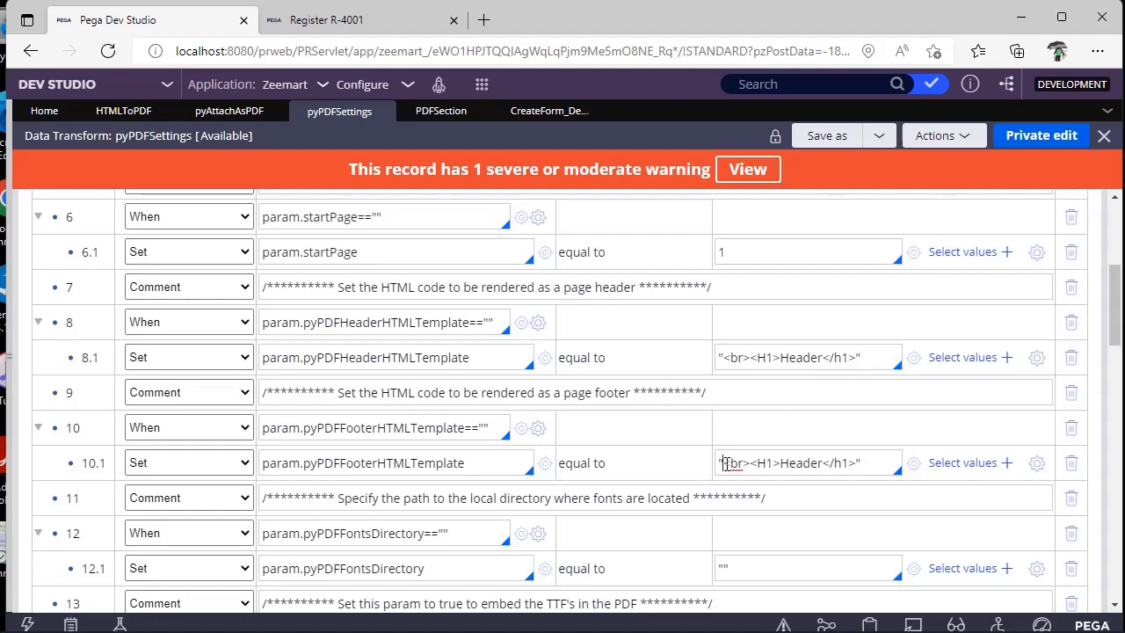
double_click(798, 462)
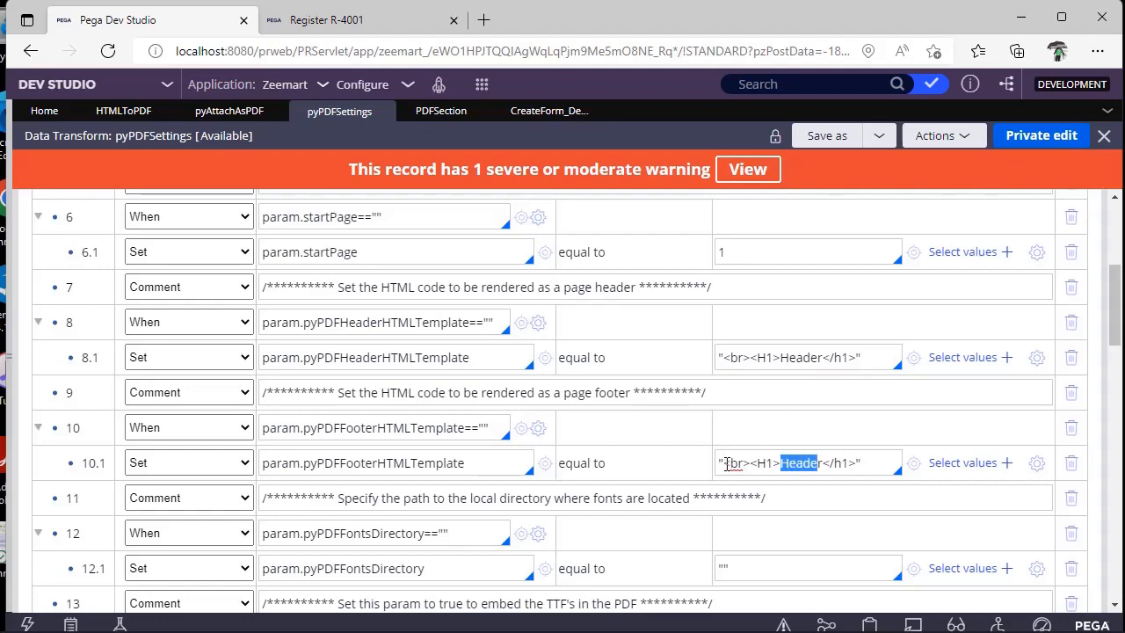
type("Footer")
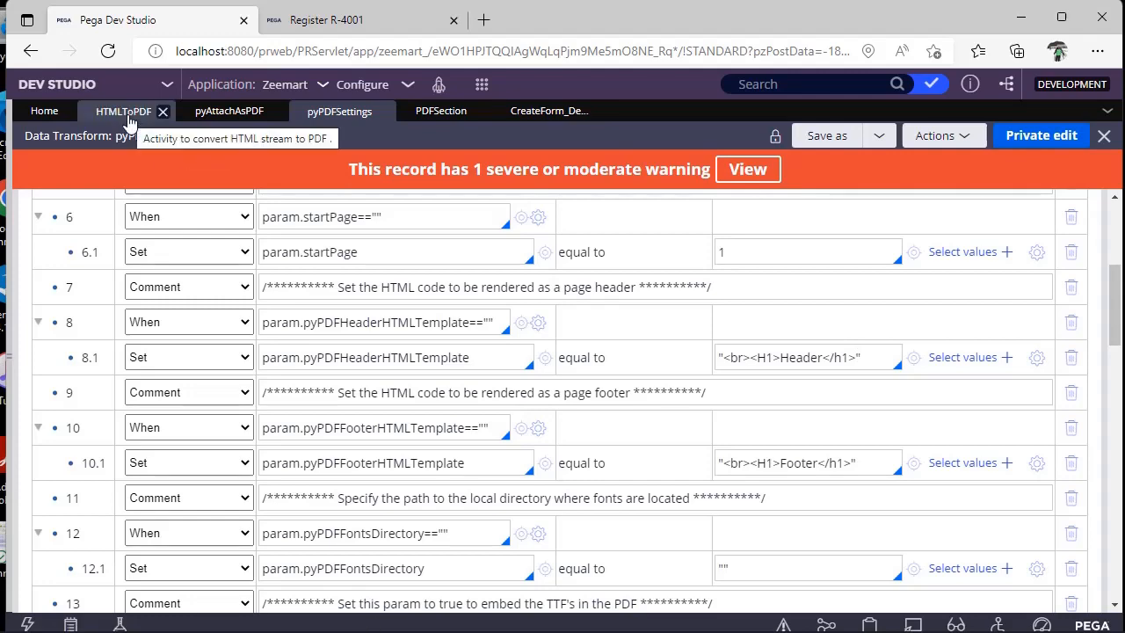
Step: Review the pyPDFHeaderHTMLTemplate and pyPDFFooterHTMLTemplate parameter names in the Target column
left_click(123, 111)
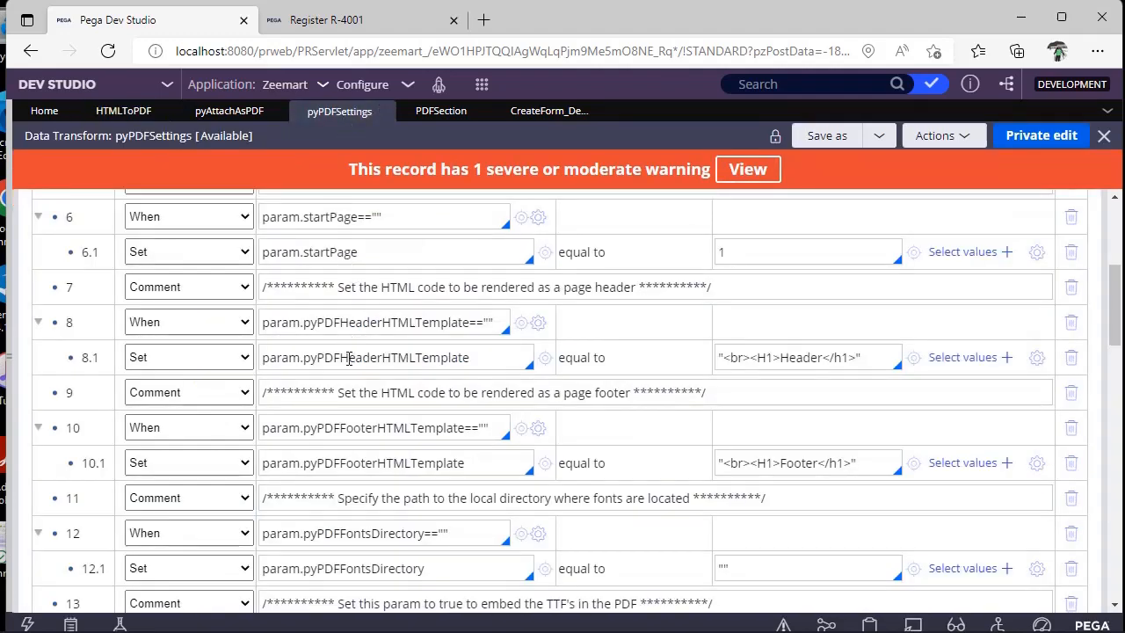
double_click(387, 357)
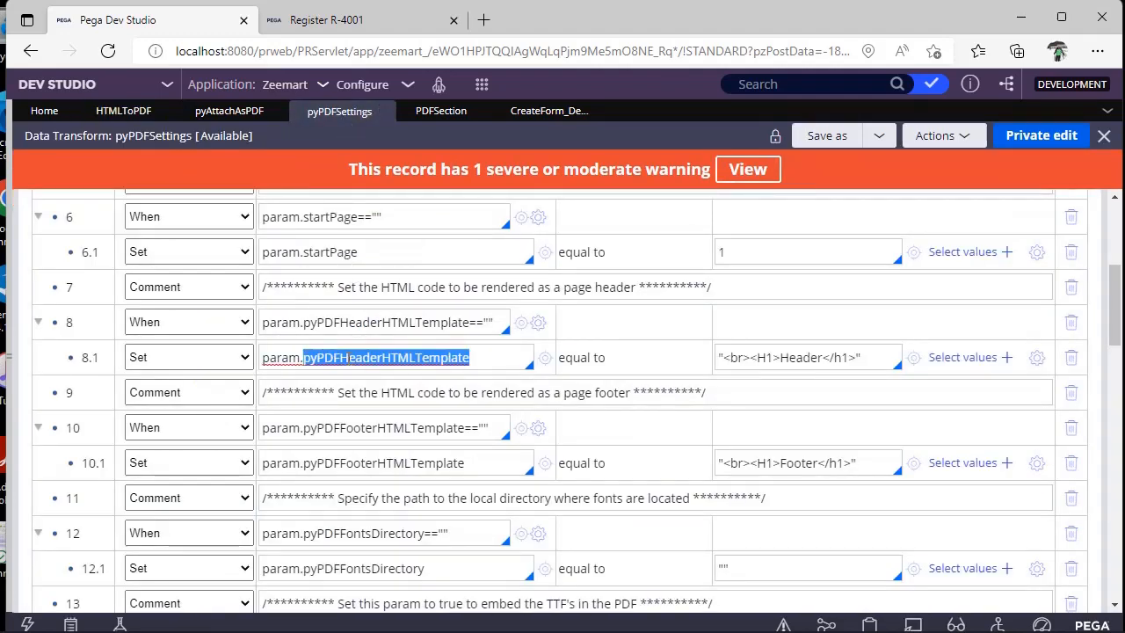
double_click(383, 462)
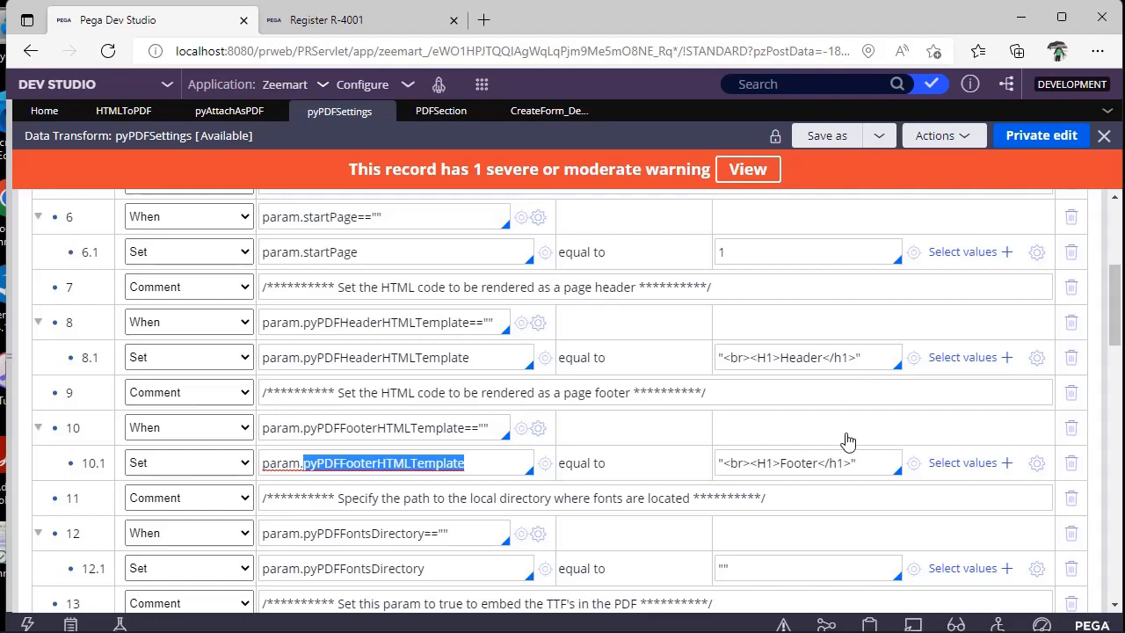
scroll("down", 3)
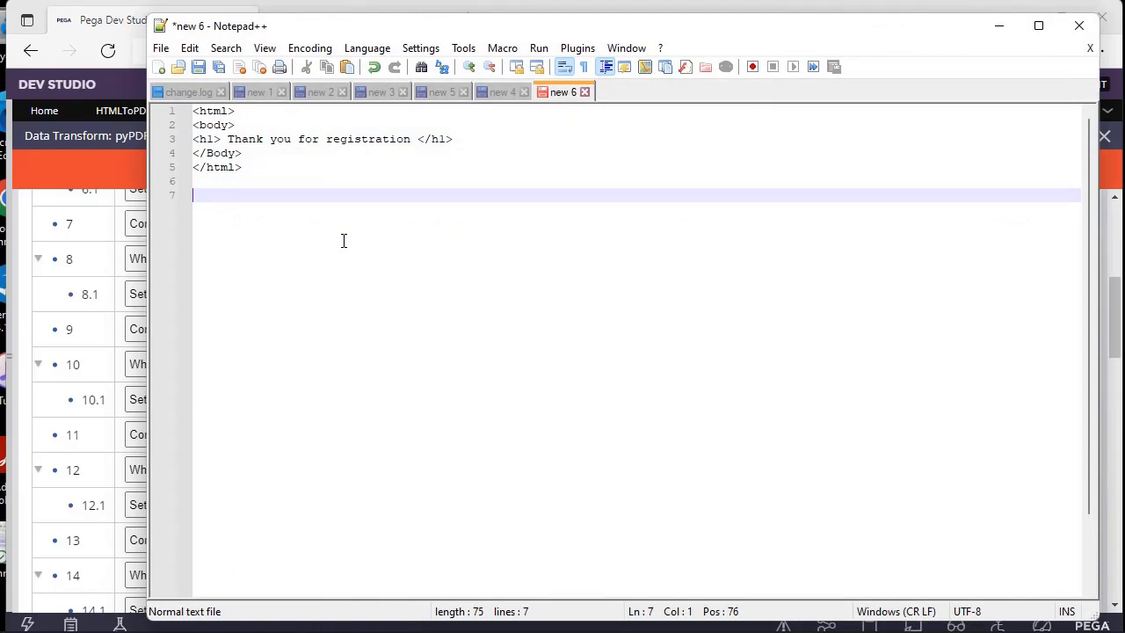
Step: Note the font formats TTF and WOFF on new lines beneath the HTML snippet
type("TTF")
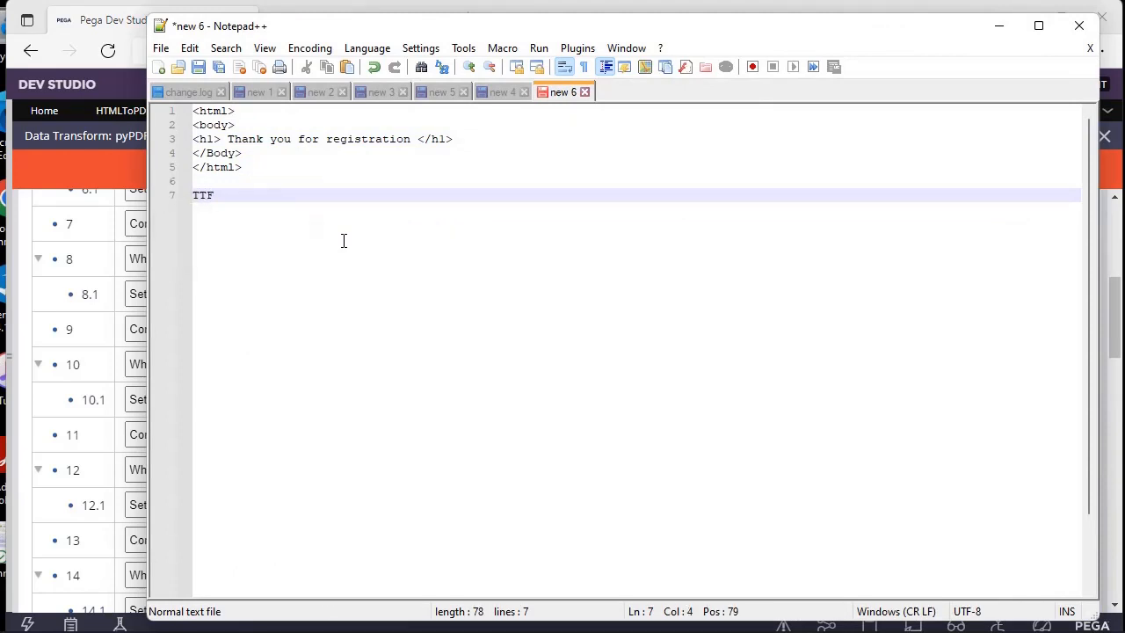
type("WOFF")
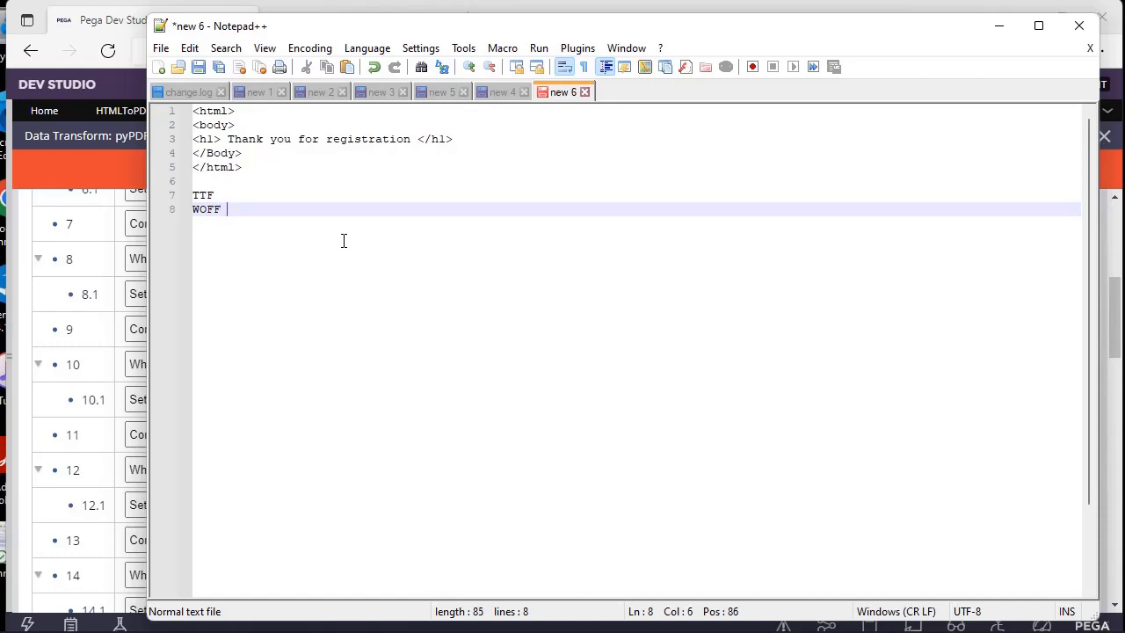
mouse_move(958, 261)
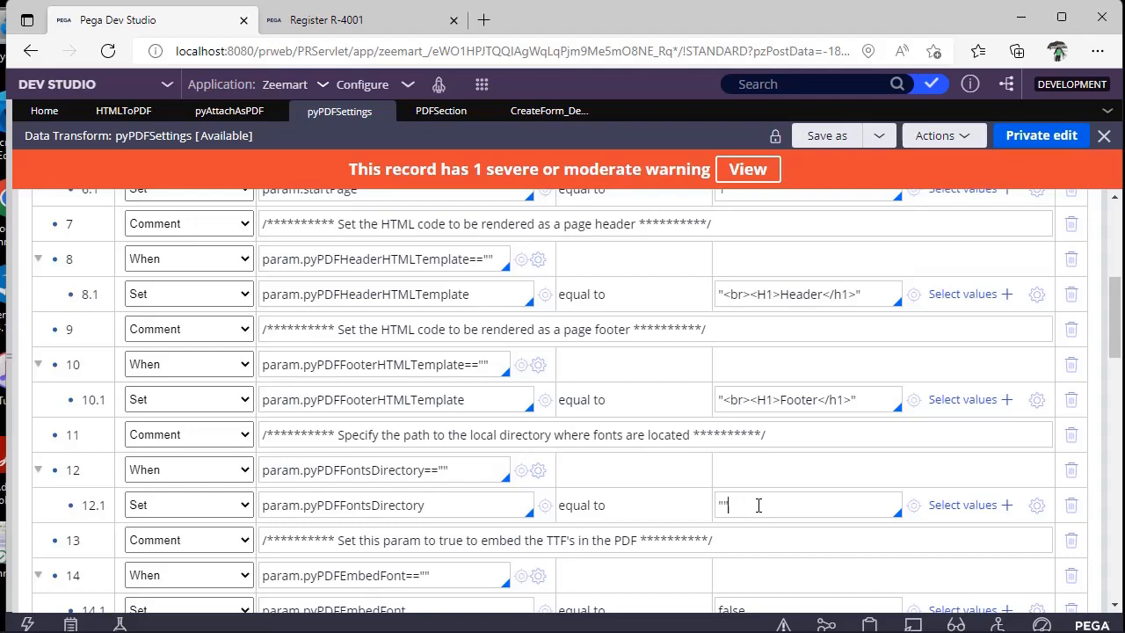
Step: Look through the remaining pyPDFSettings defaults, including PDFUA format, and switch to the HTMLToPDF activity
scroll("down", 3)
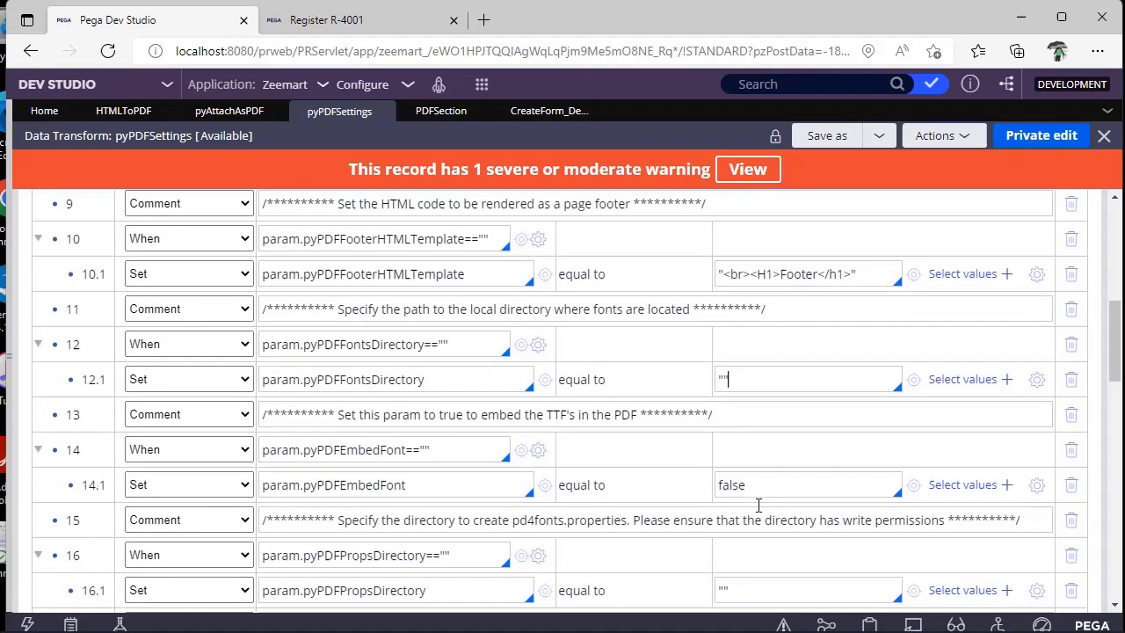
scroll("down", 3)
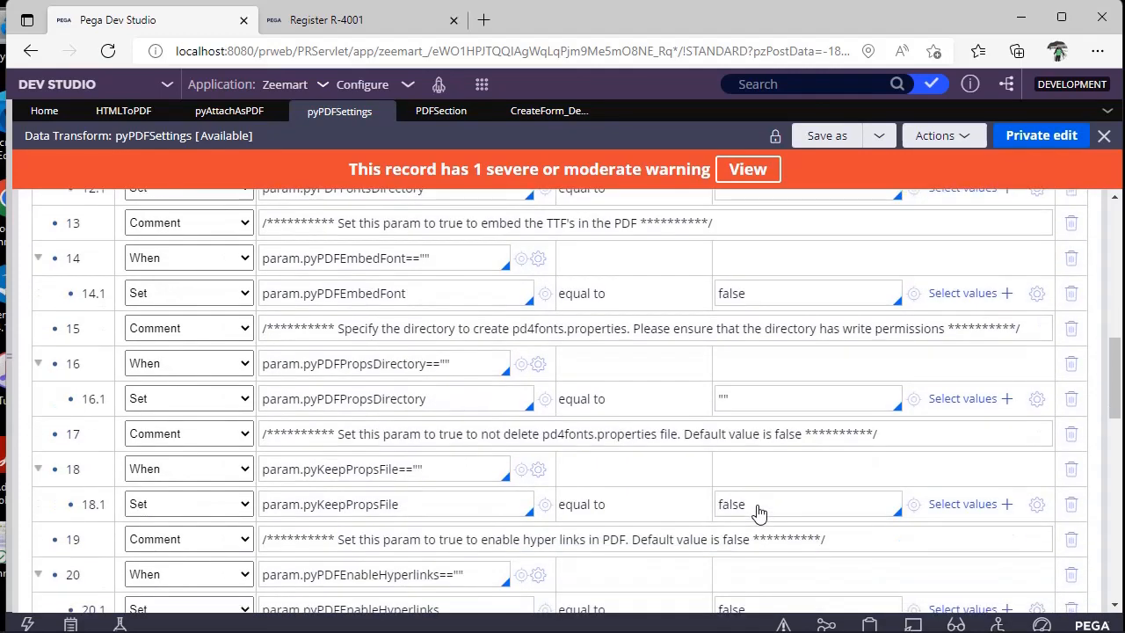
scroll("down", 3)
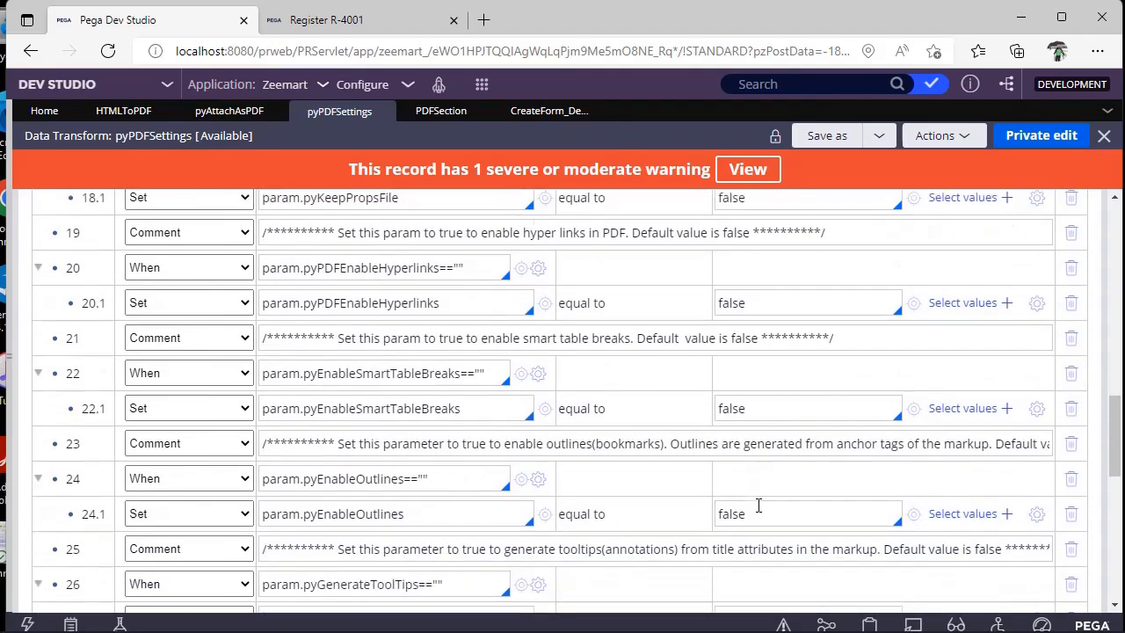
scroll("down", 3)
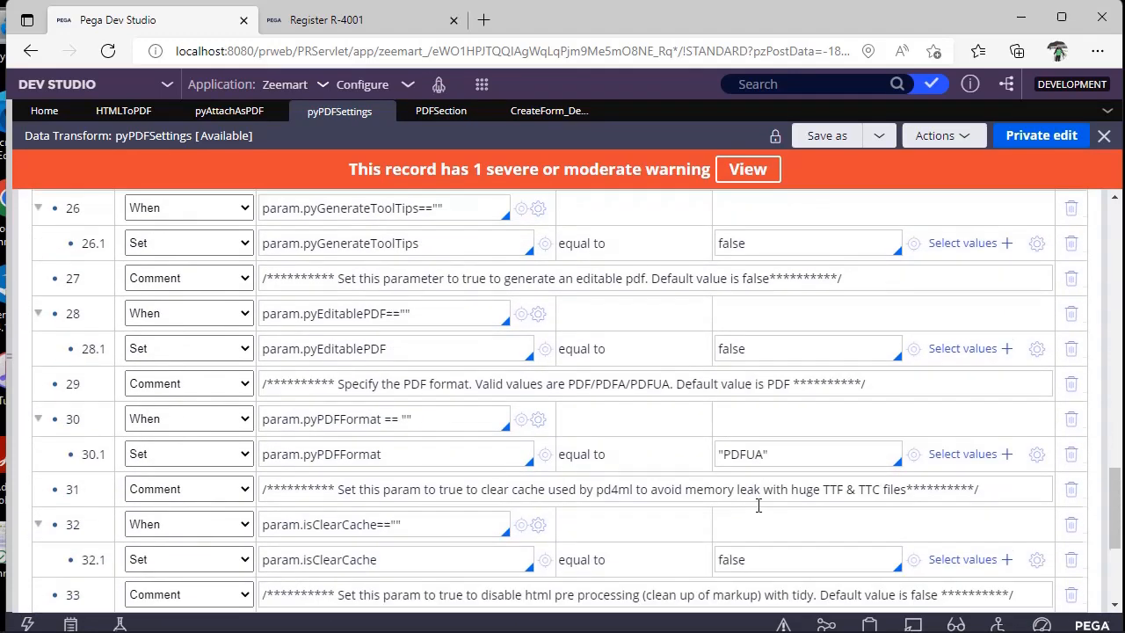
scroll("down", 3)
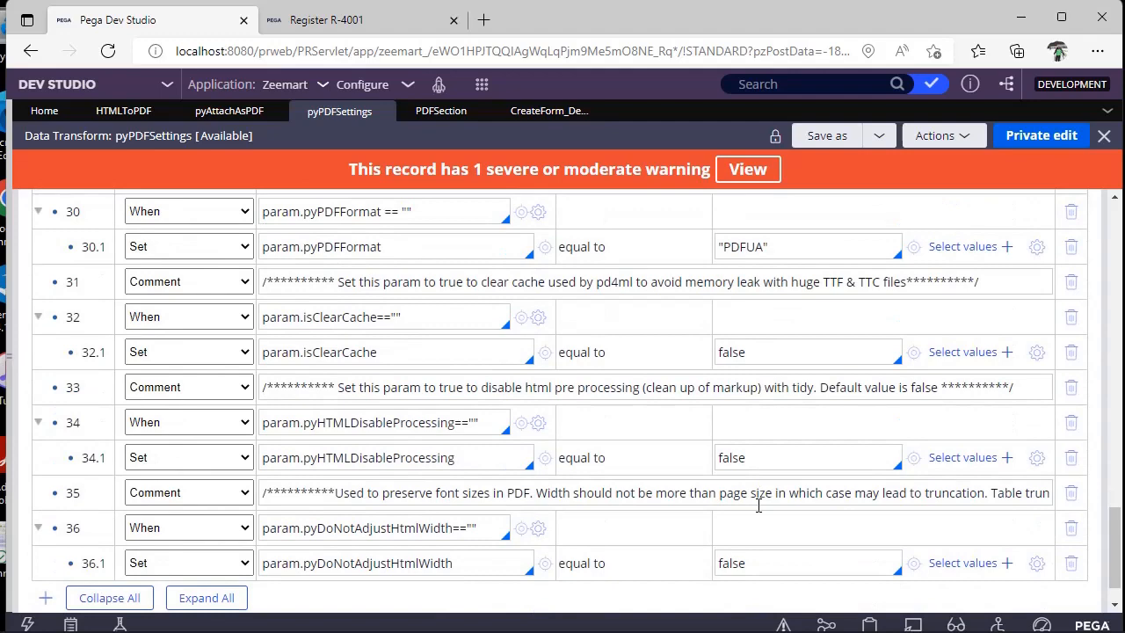
scroll("down", 3)
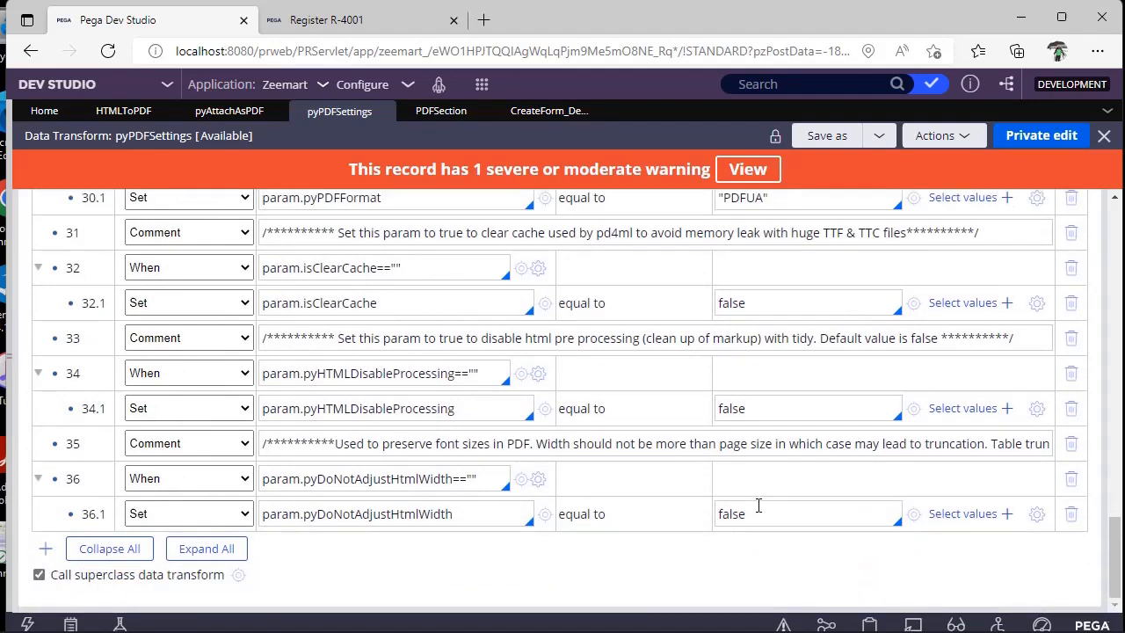
left_click(229, 109)
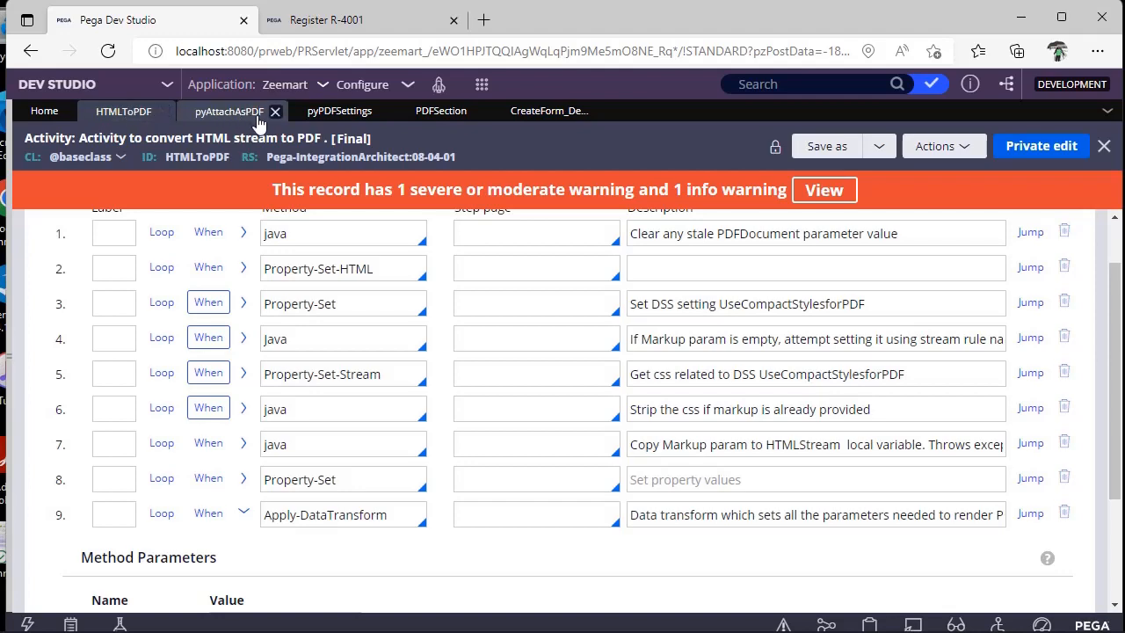
Step: Glance at the pyAttachAsPDF activity steps and return to the pyPDFSettings data transform
left_click(338, 111)
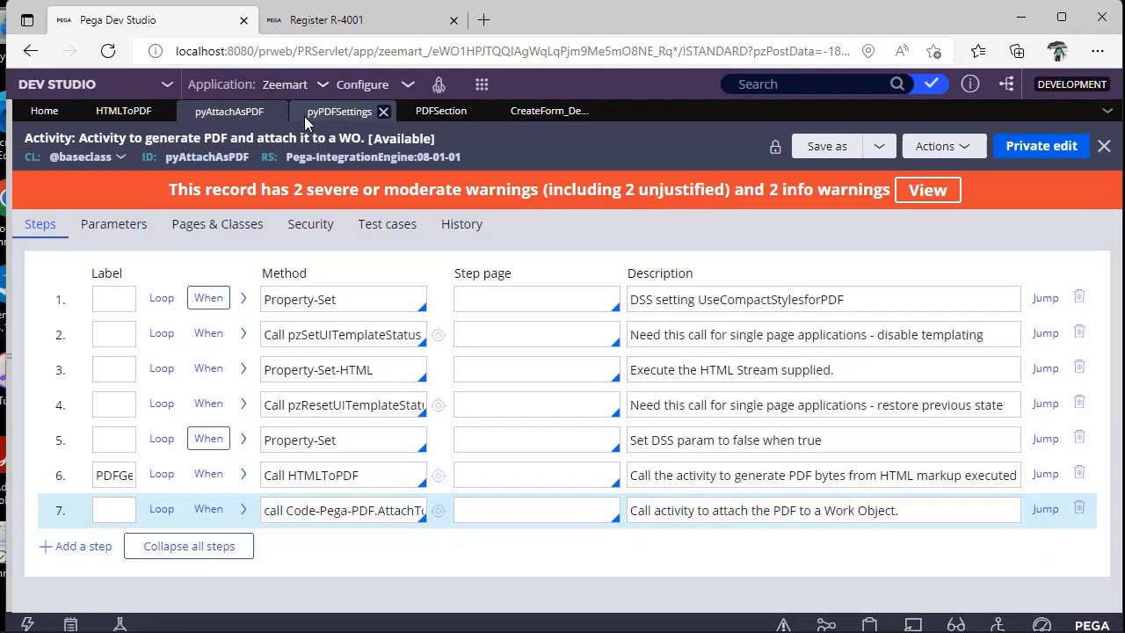
left_click(339, 111)
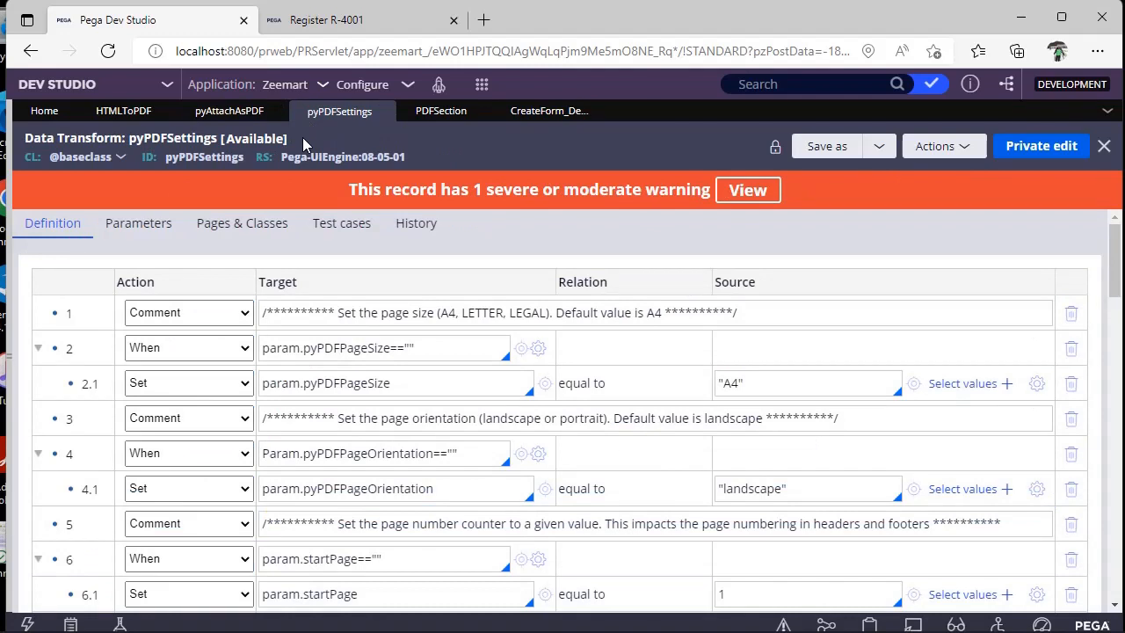